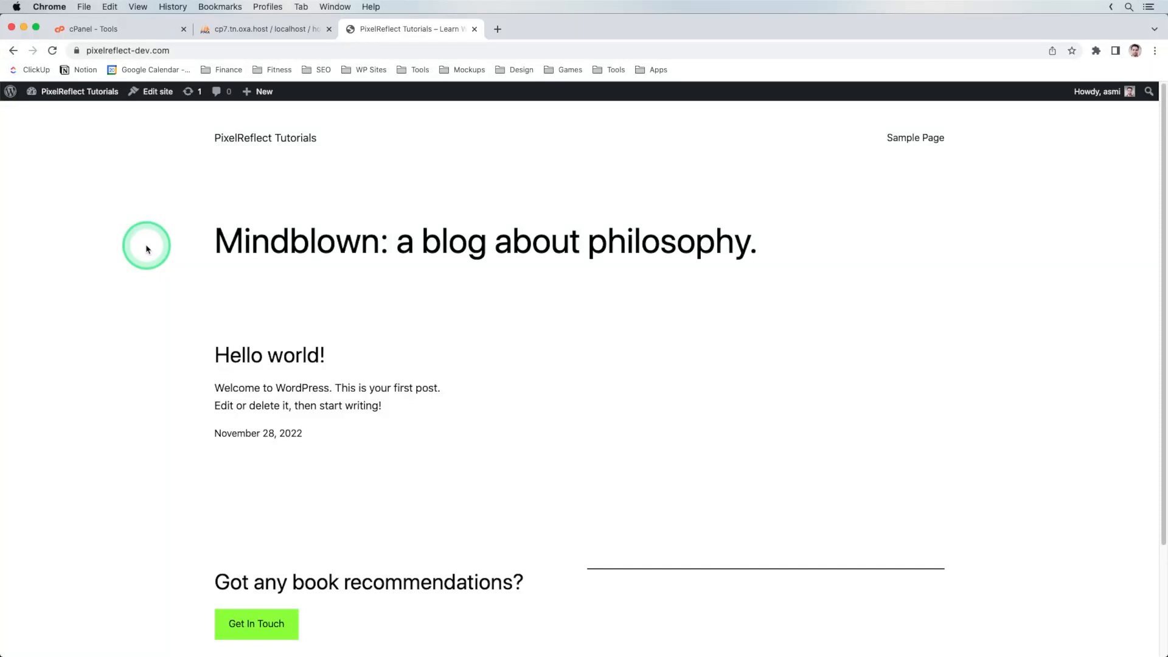
# Step: Switch away from the pixelreflect-dev.com site tab to search for a DNS lookup tool
pyautogui.click(406, 29)
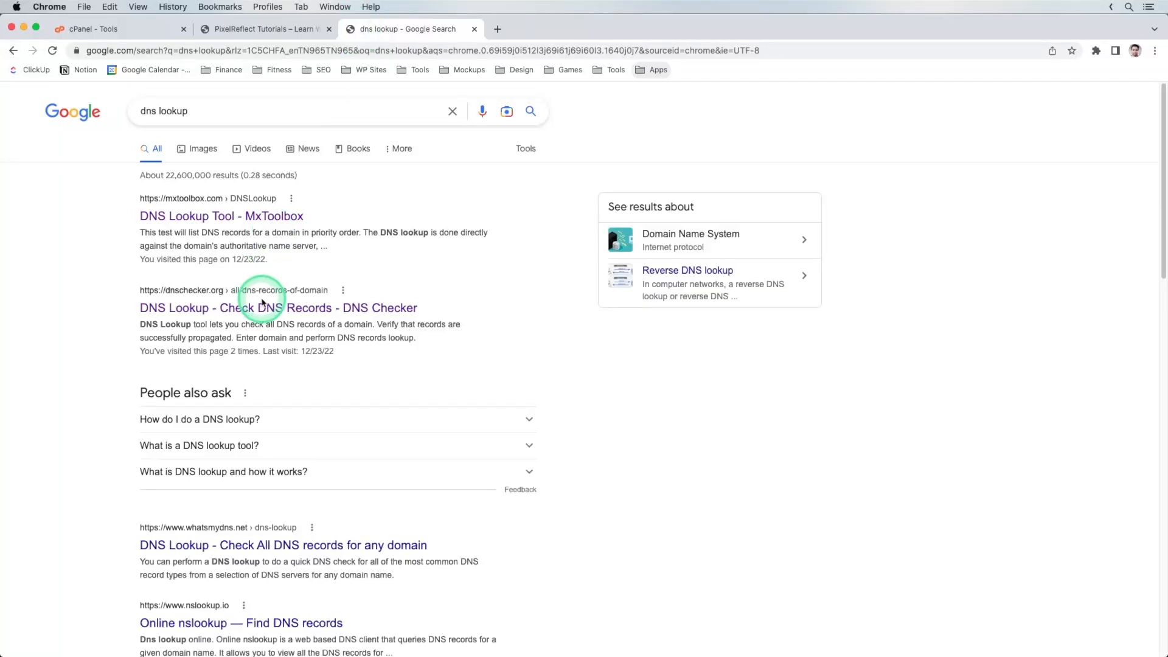
# Step: Look up the A record for pixelreflect-dev.com on dnschecker.org, resolving to 102.219.176.30
pyautogui.click(278, 307)
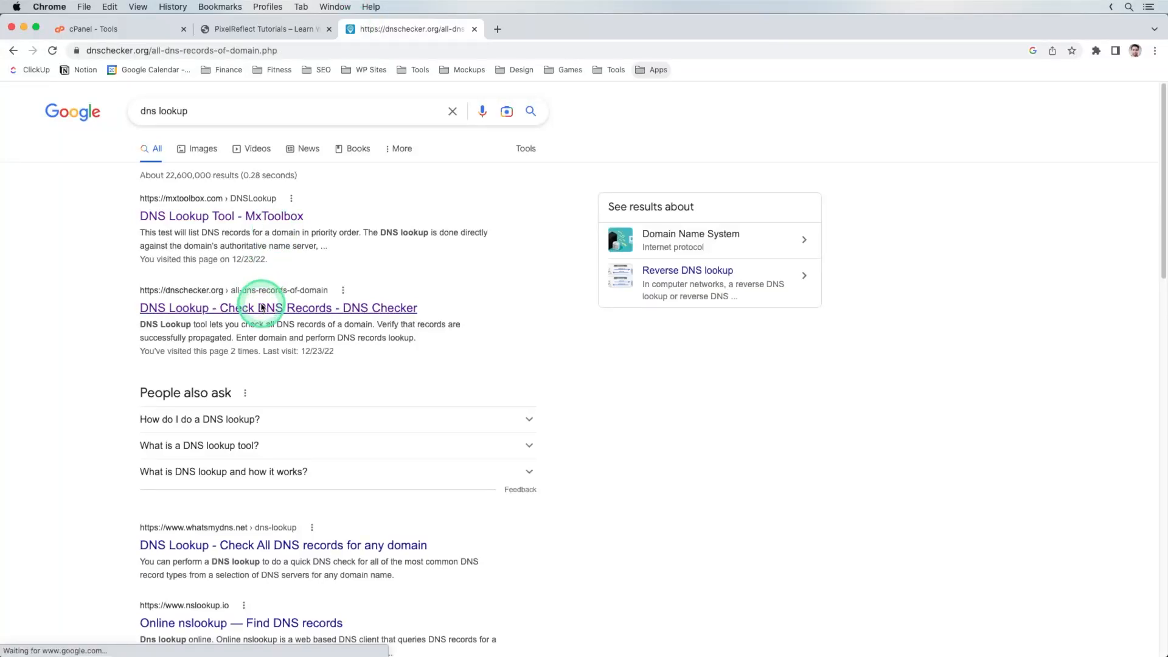
pyautogui.click(278, 308)
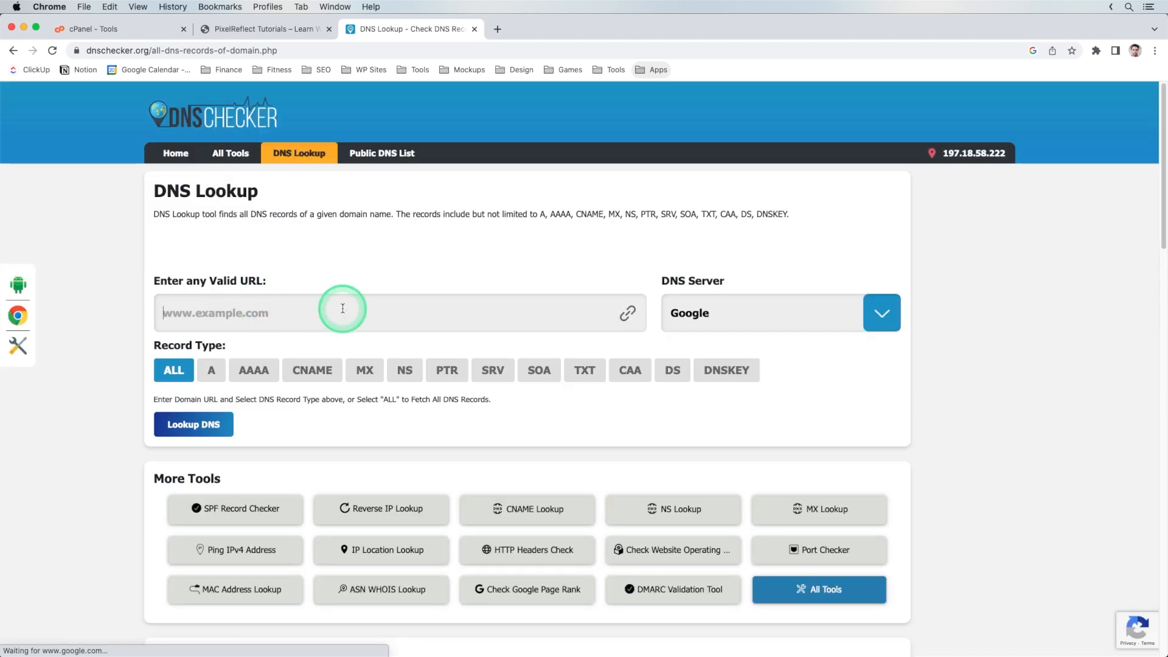
pyautogui.write('pixelreflect-dev.com')
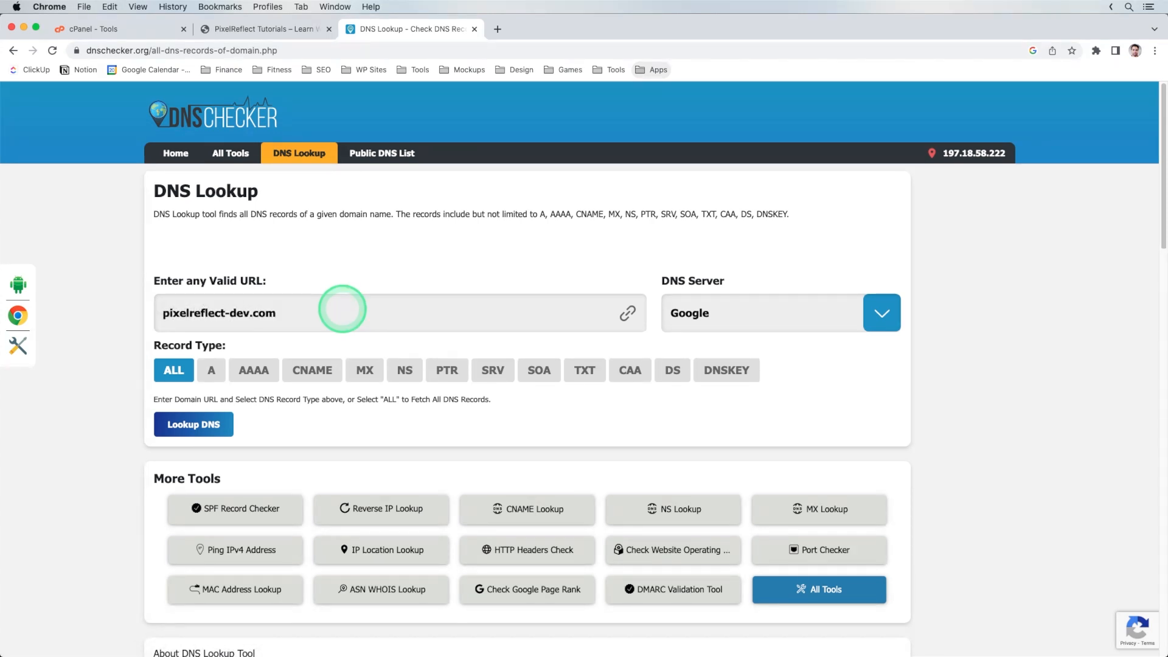
pyautogui.click(211, 370)
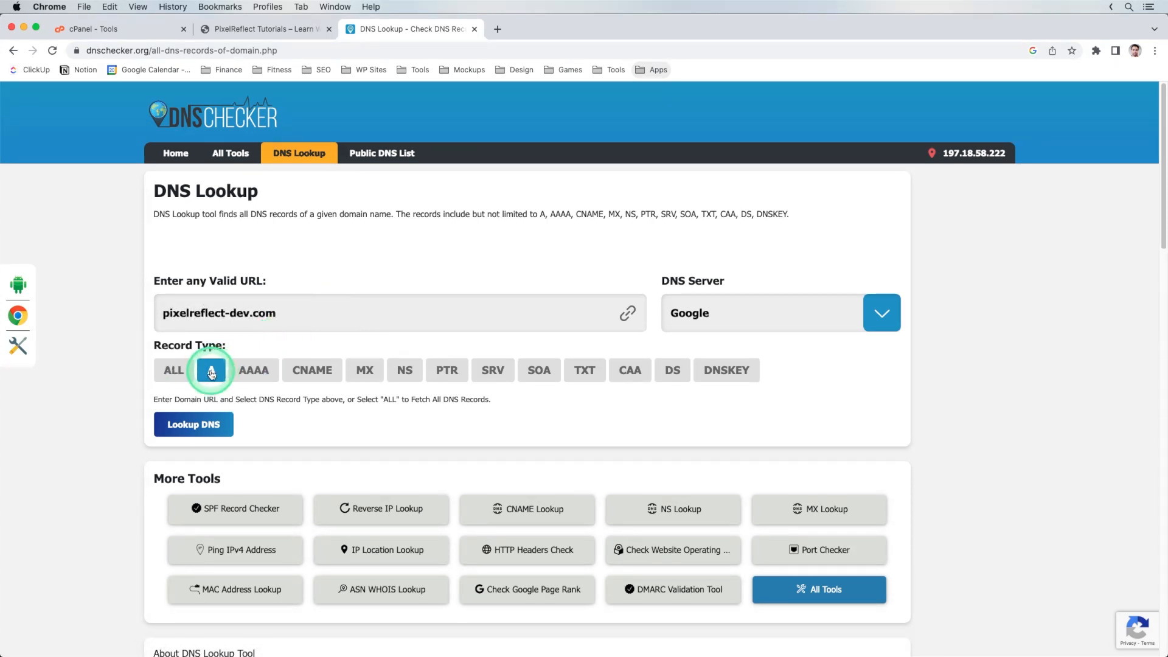
pyautogui.click(193, 423)
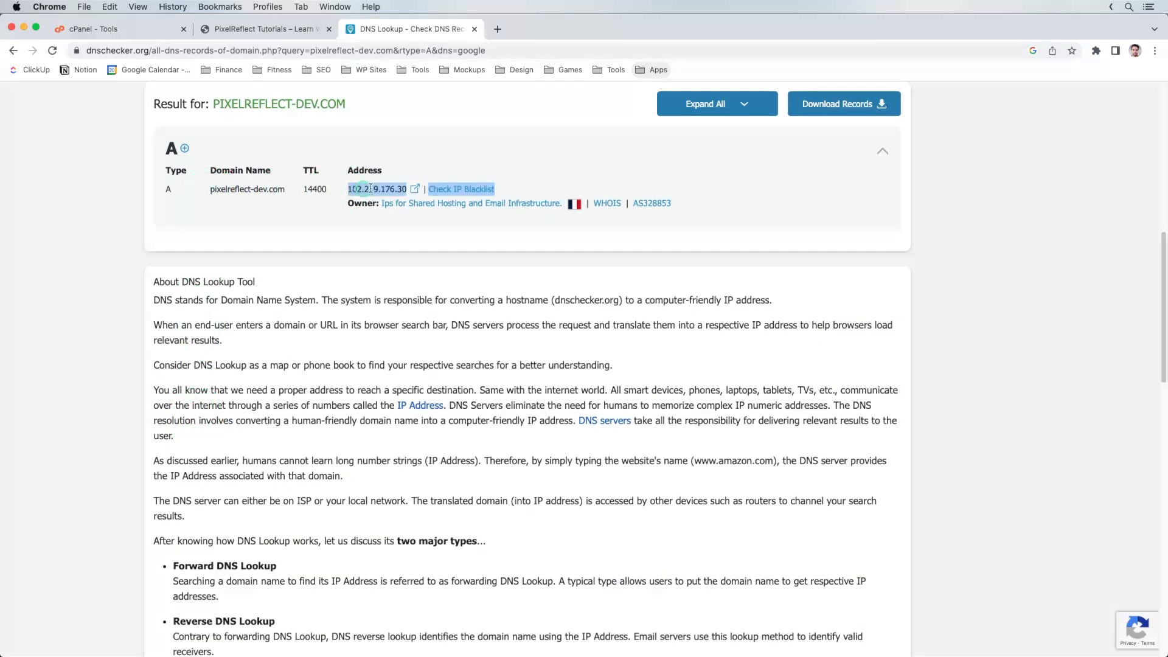
pyautogui.scroll(3)
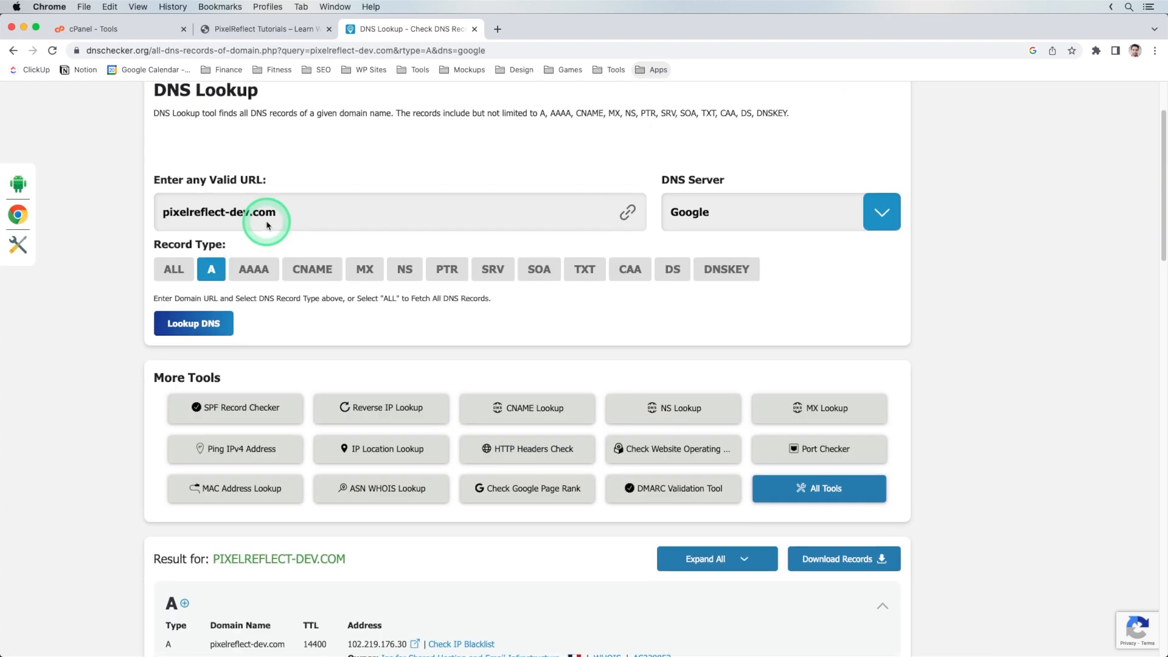
pyautogui.scroll(3)
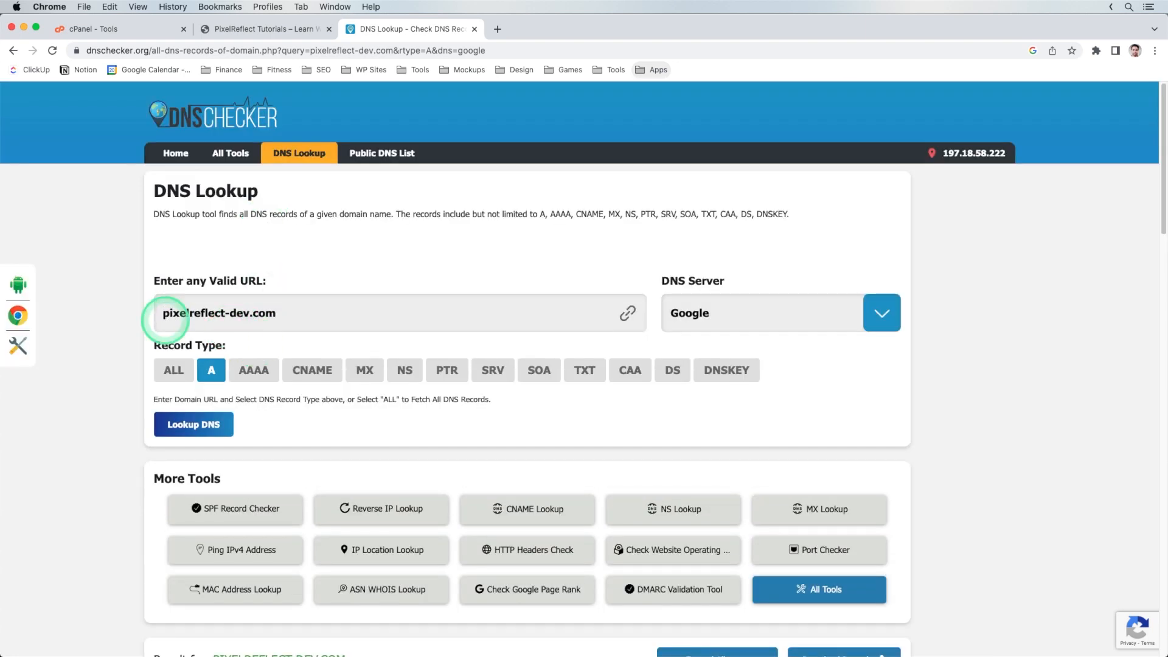
pyautogui.click(194, 423)
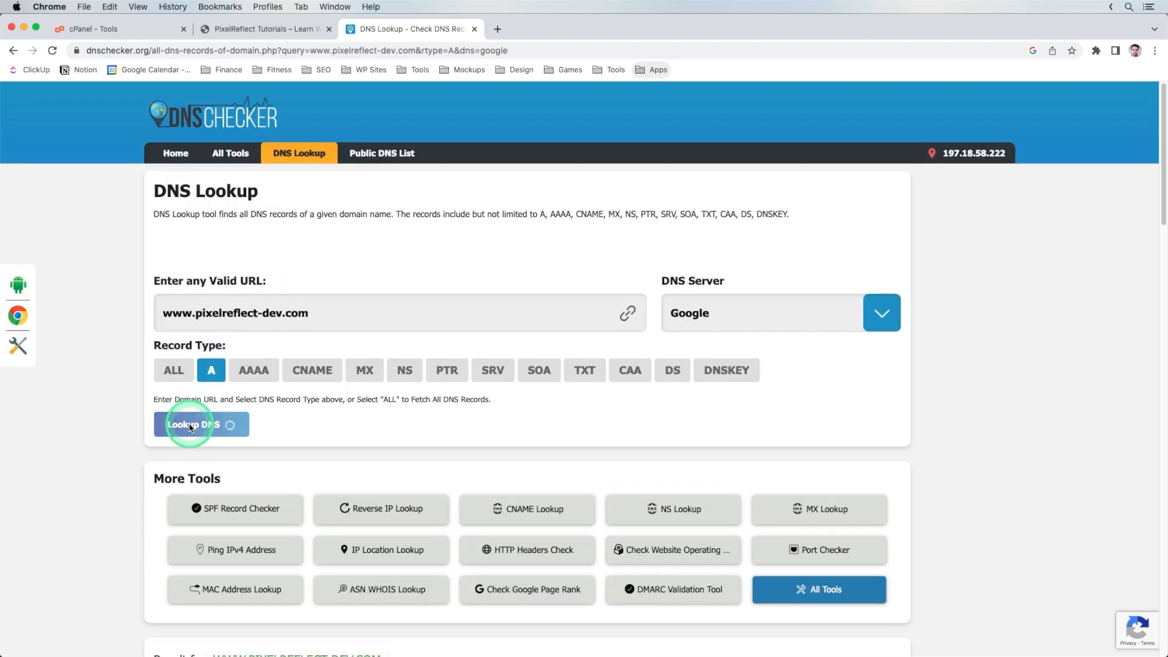
pyautogui.click(193, 424)
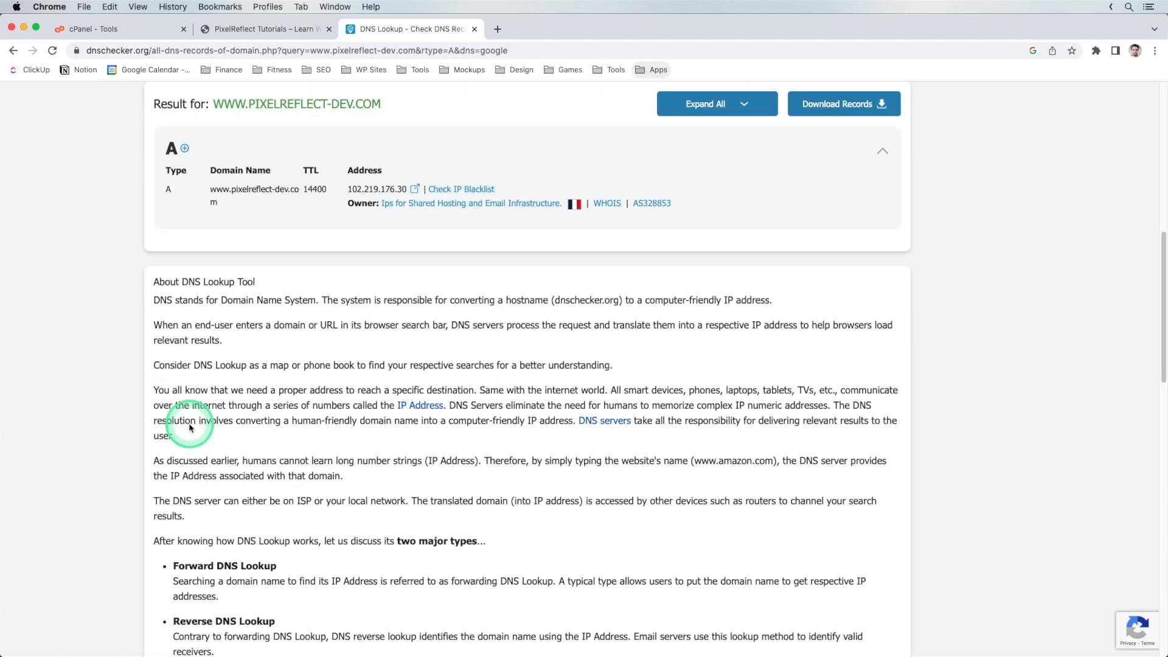
pyautogui.moveTo(211, 188)
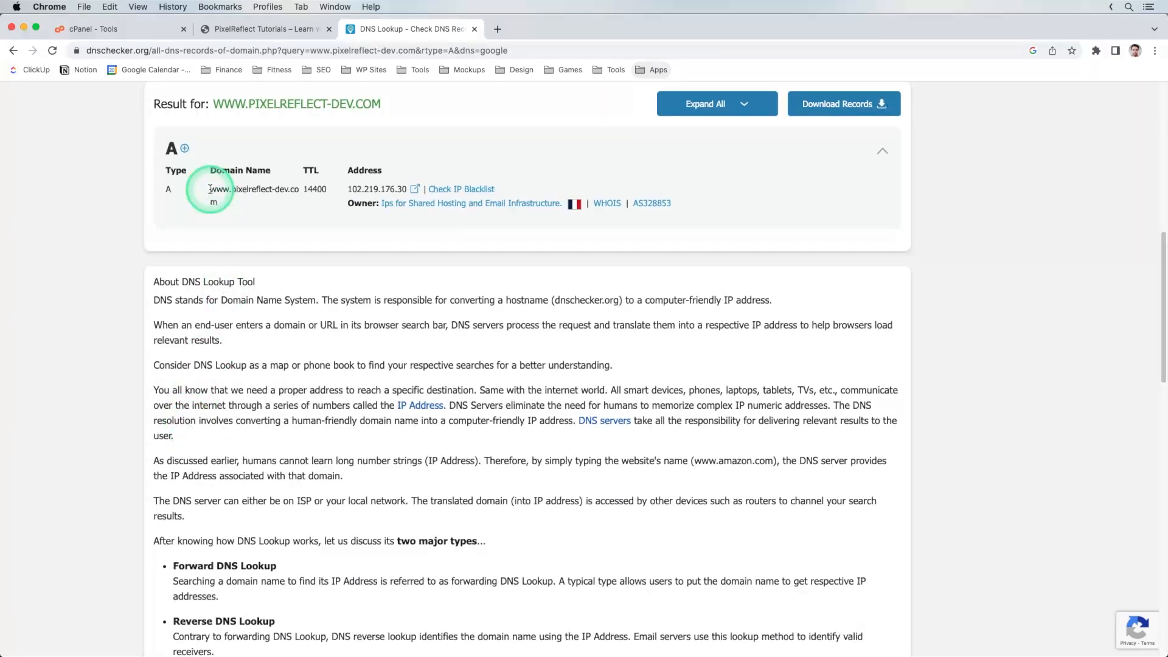
pyautogui.moveTo(317, 219)
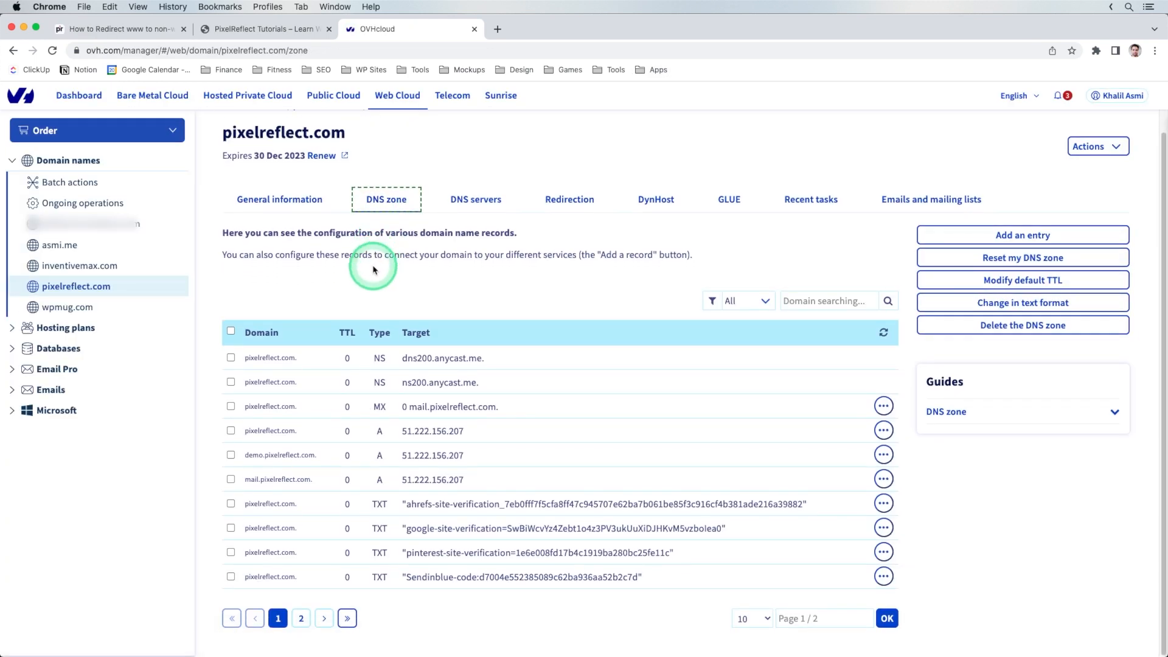
pyautogui.moveTo(794, 432)
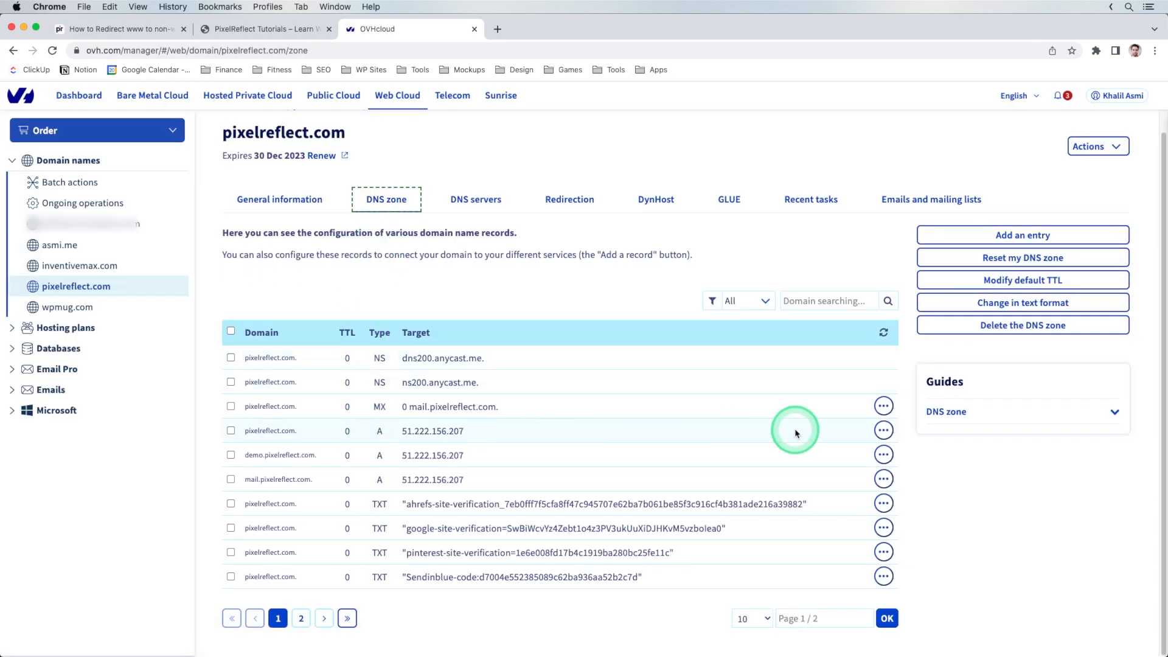
# Step: Review the A record's edit form, cancel, then view the www CNAME record in the OVHcloud DNS zone
pyautogui.click(883, 429)
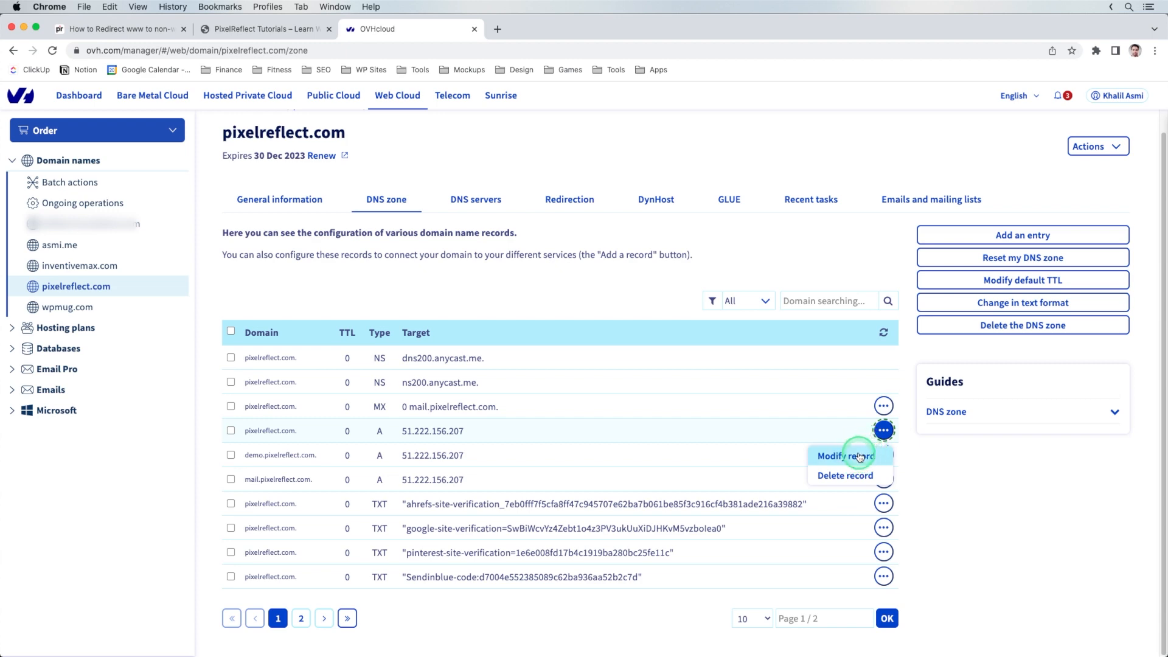
pyautogui.click(844, 455)
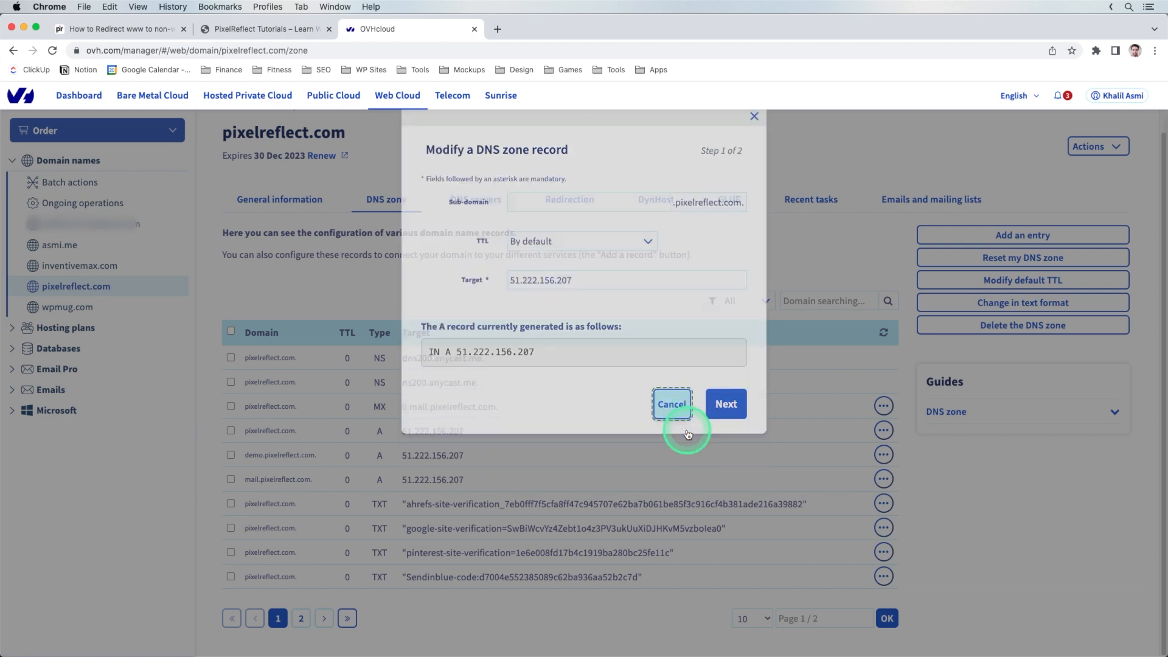
pyautogui.click(669, 404)
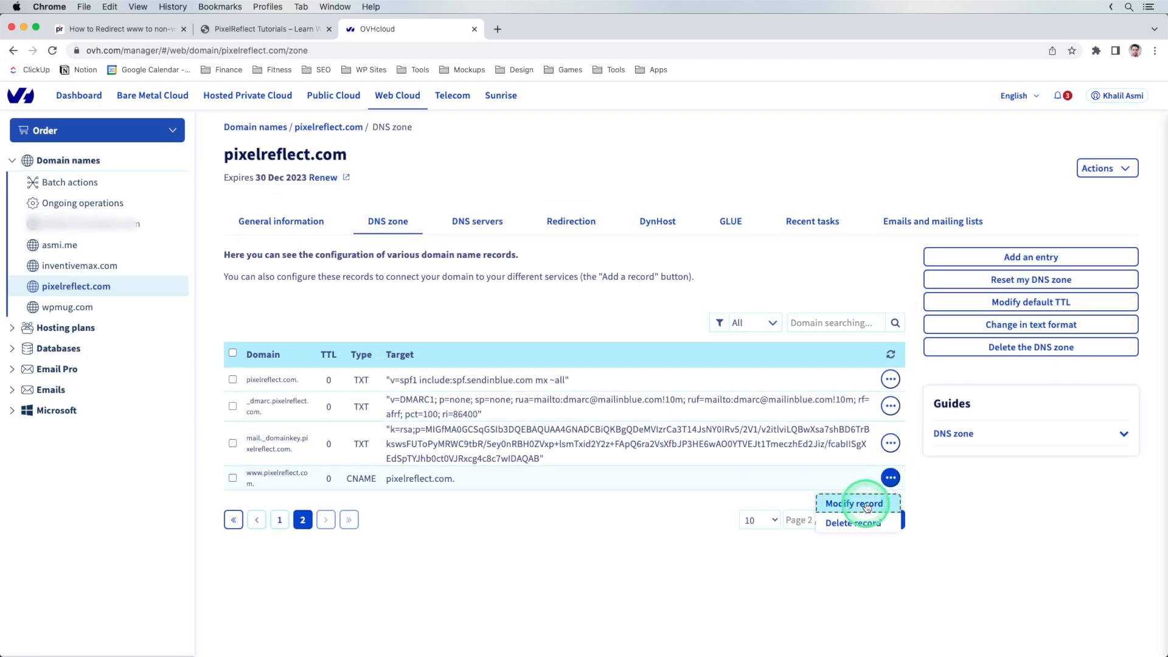
pyautogui.click(854, 504)
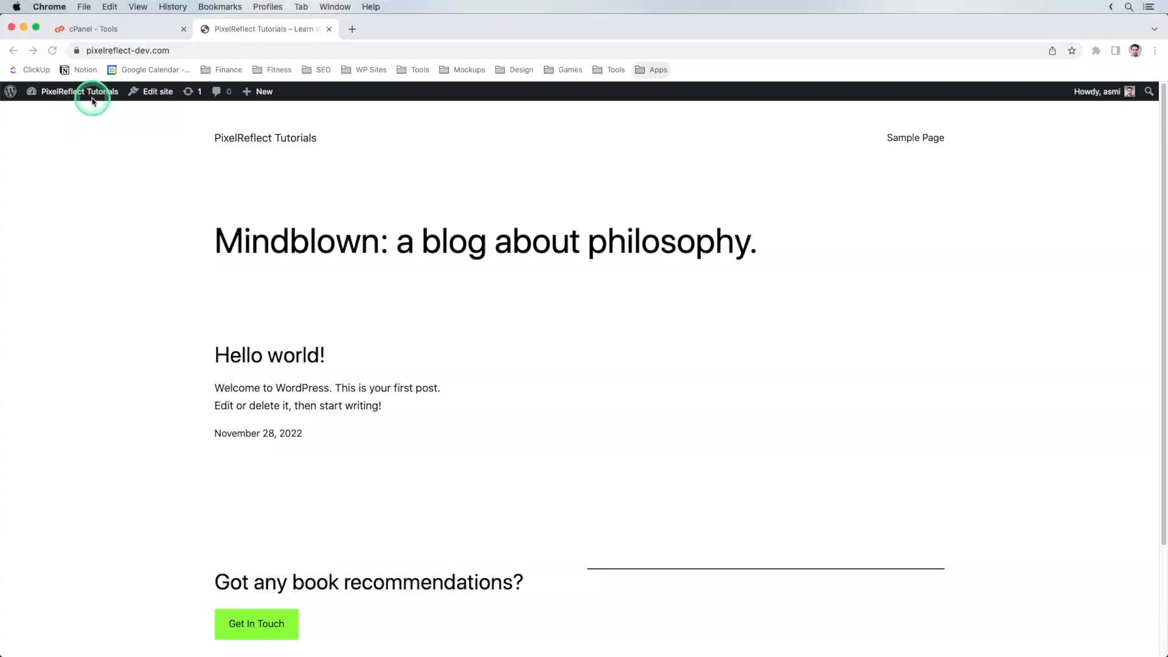
# Step: Go from the site's admin bar to the WordPress dashboard's Settings > General page
pyautogui.click(78, 92)
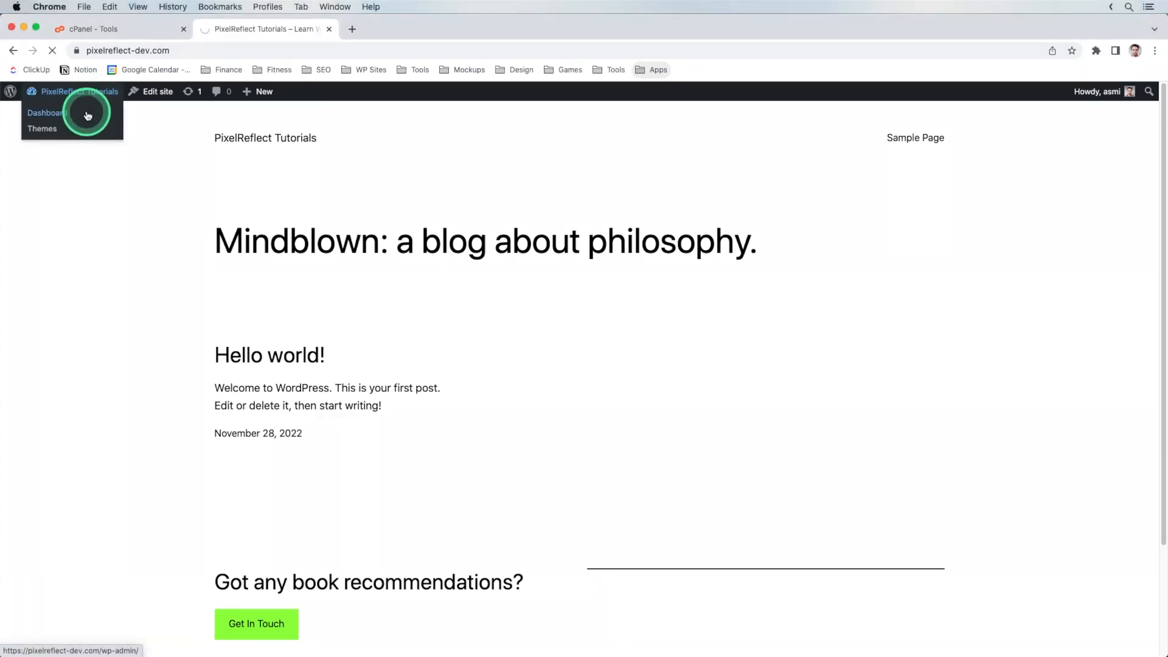
pyautogui.click(46, 112)
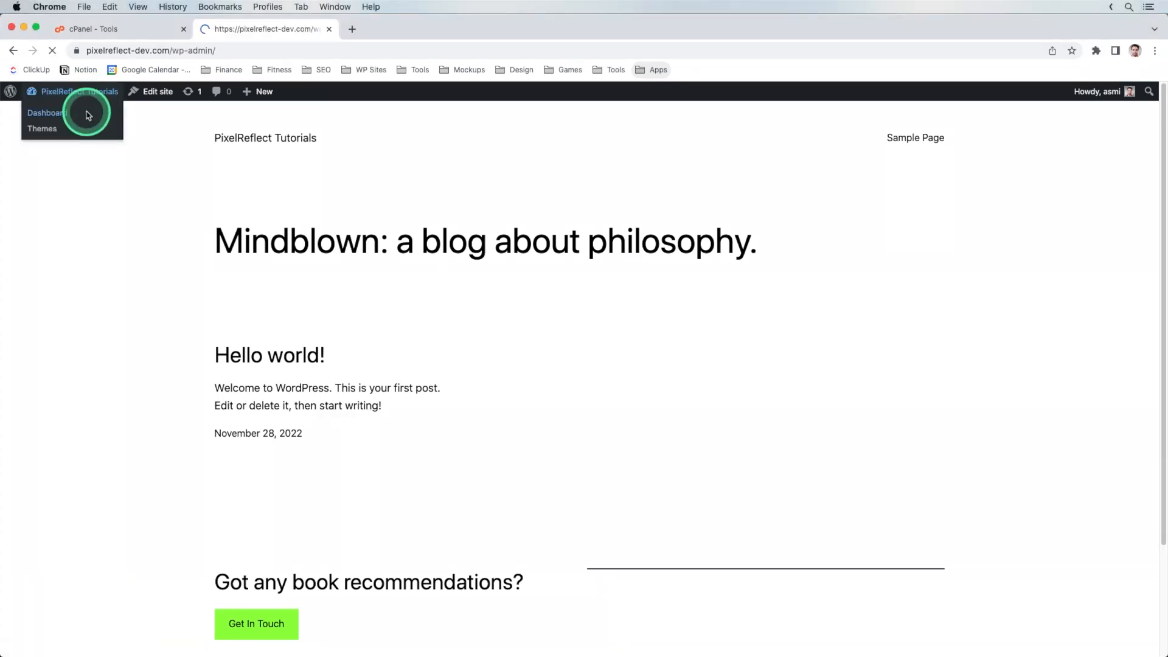
pyautogui.click(45, 112)
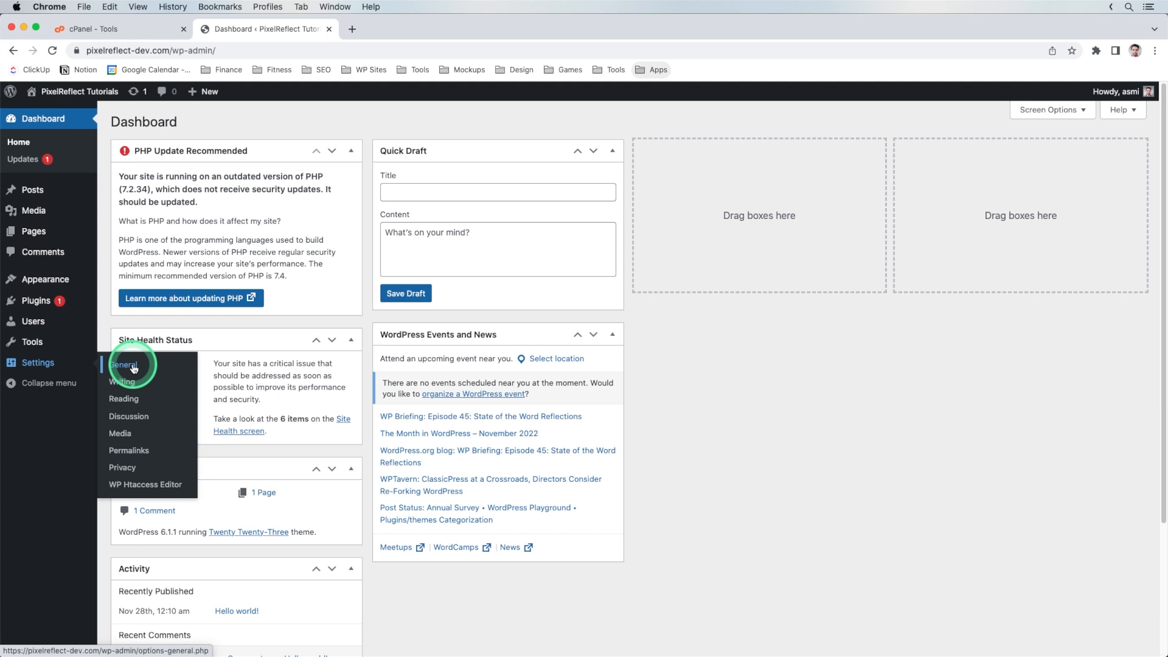
pyautogui.click(122, 365)
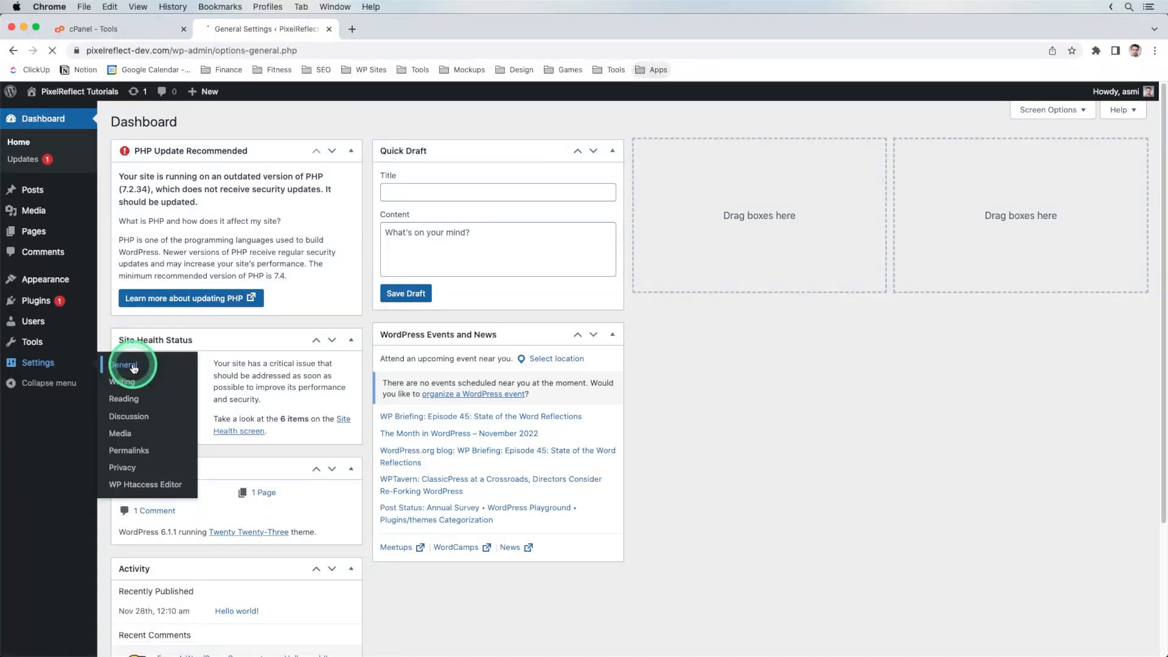
pyautogui.click(124, 365)
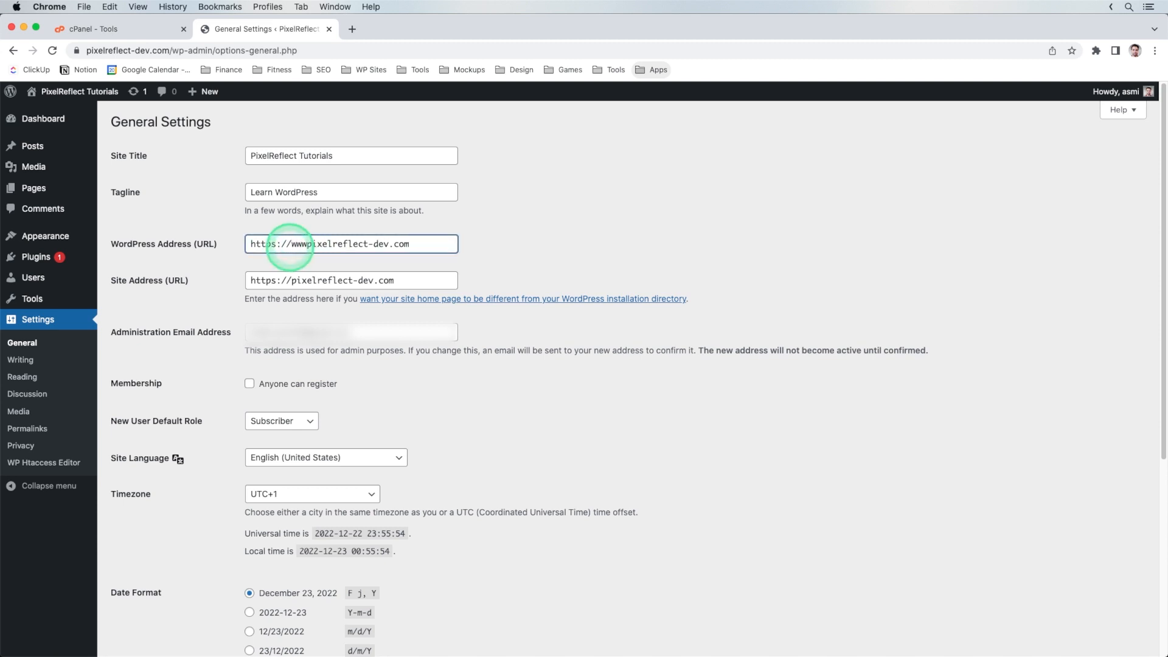
pyautogui.click(350, 280)
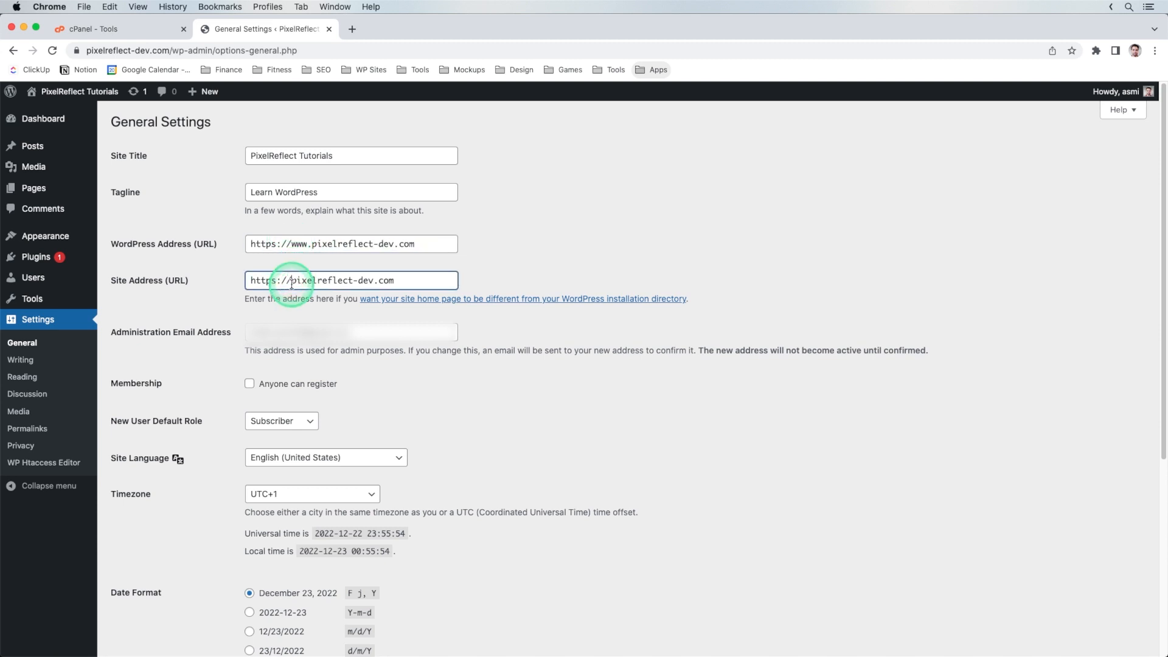
pyautogui.write('www.')
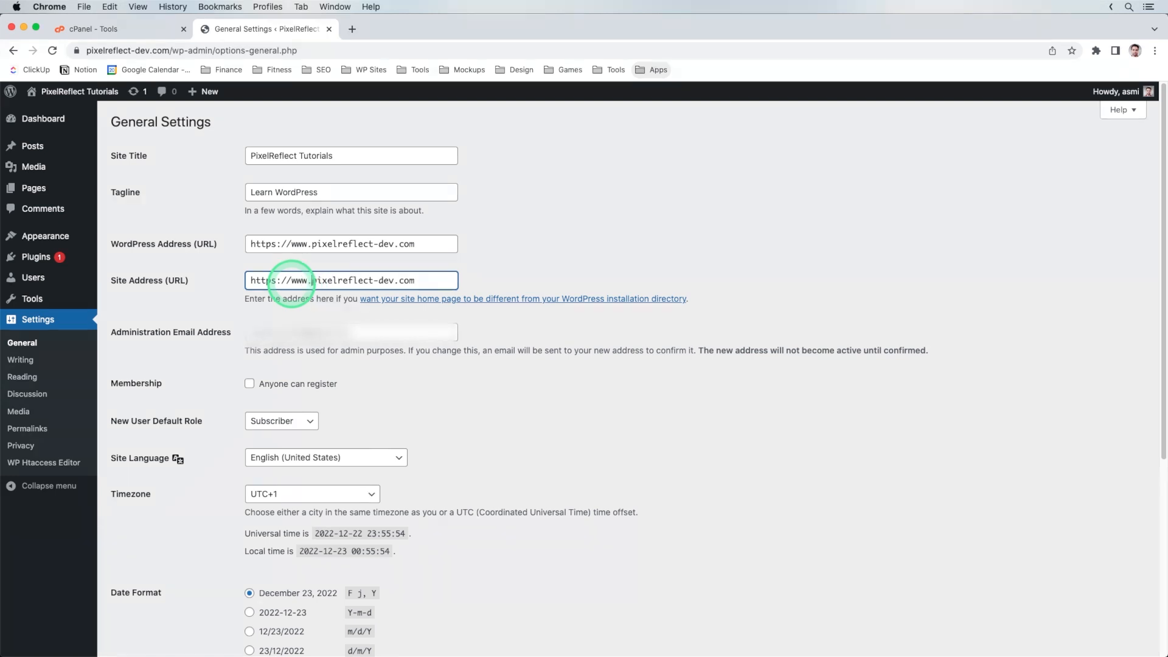
pyautogui.scroll(-3)
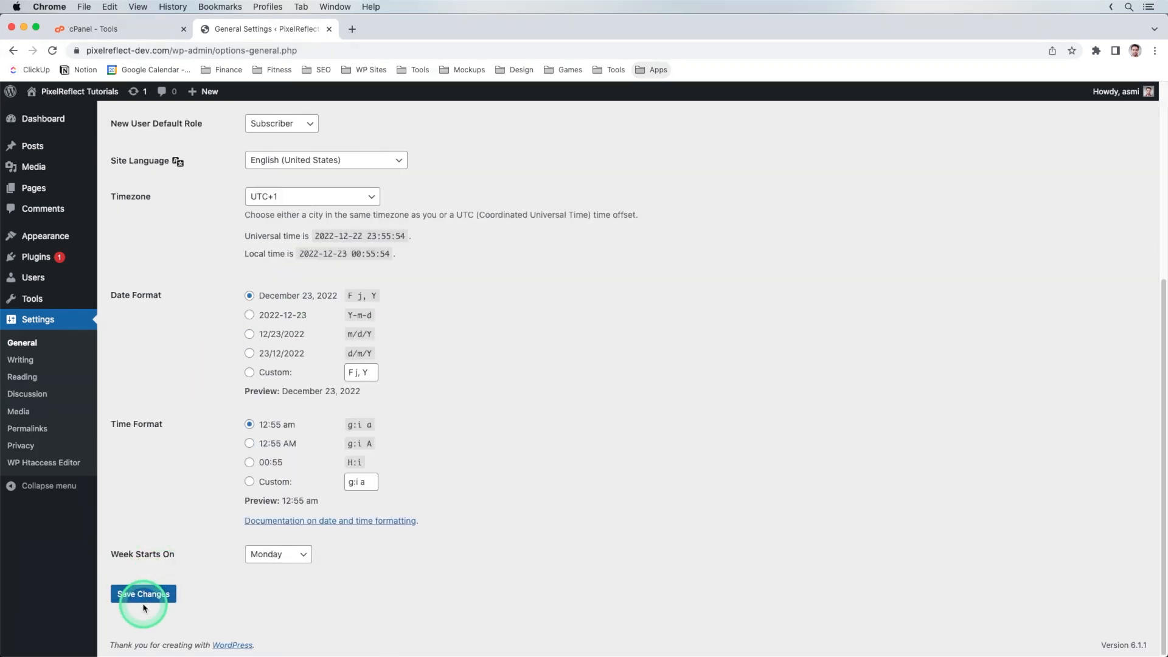
pyautogui.click(142, 593)
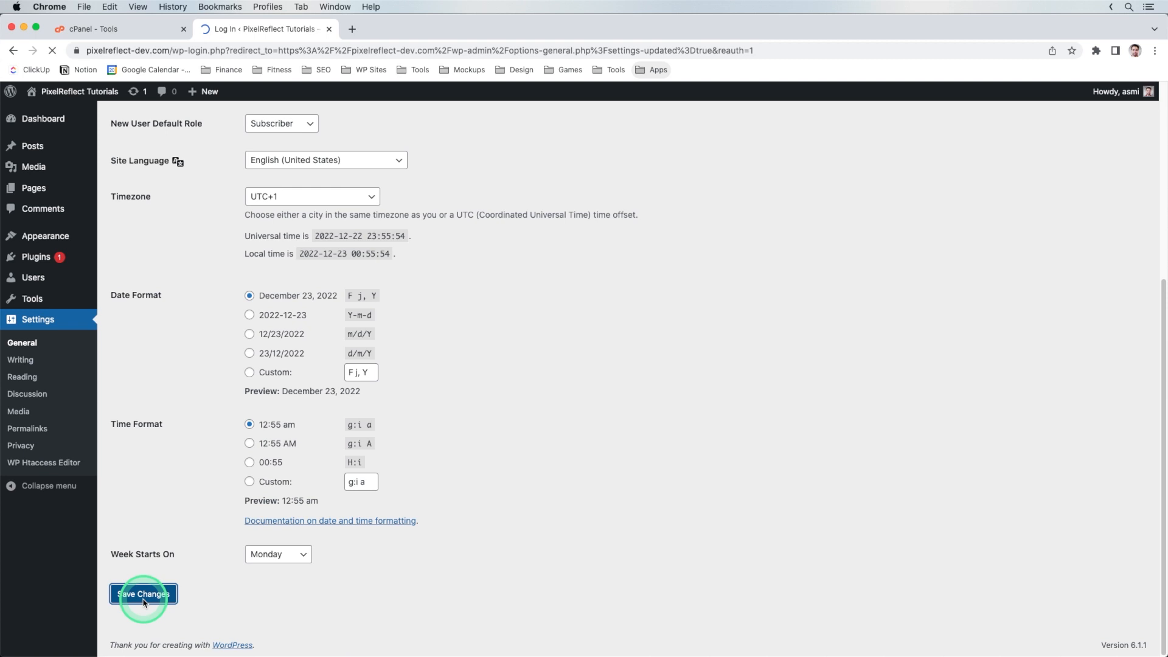
pyautogui.click(142, 594)
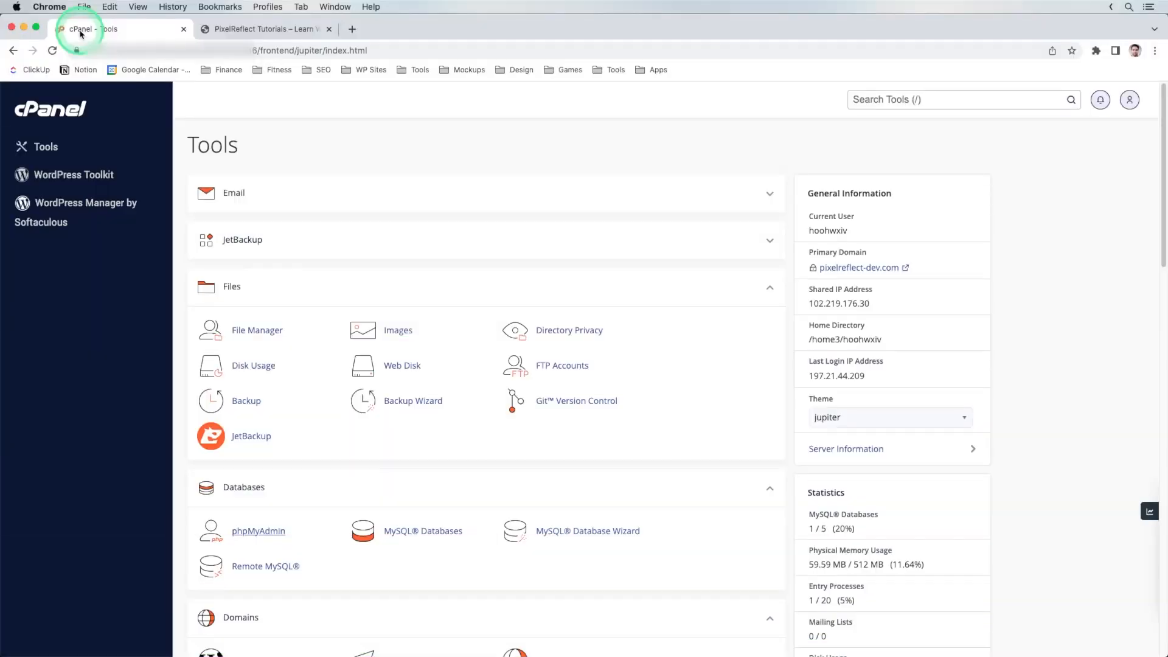
pyautogui.moveTo(148, 81)
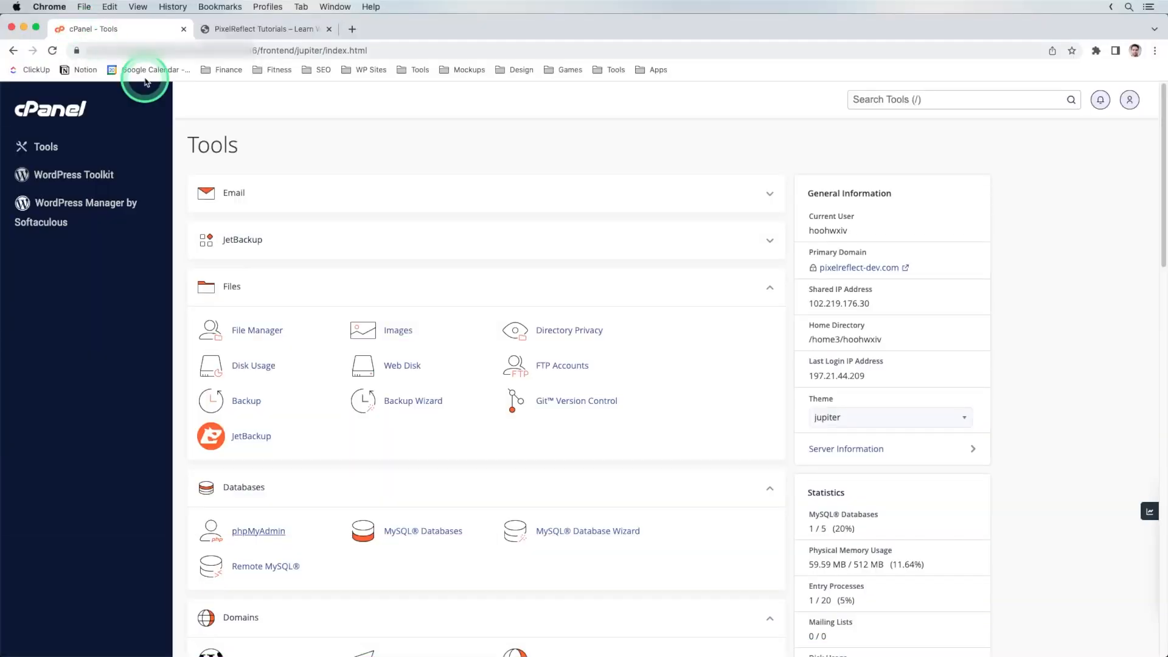
# Step: In cPanel Redirects, keep the Permanent (301) type and choose pixelreflect-dev.com as the source domain
pyautogui.scroll(-3)
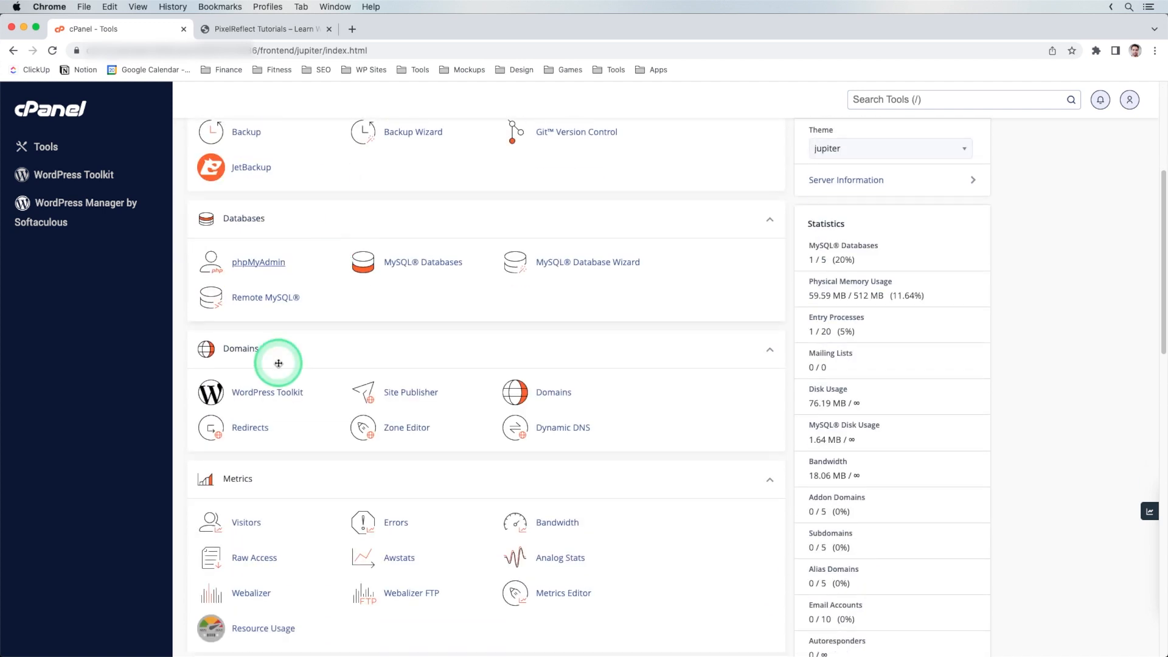
pyautogui.click(249, 426)
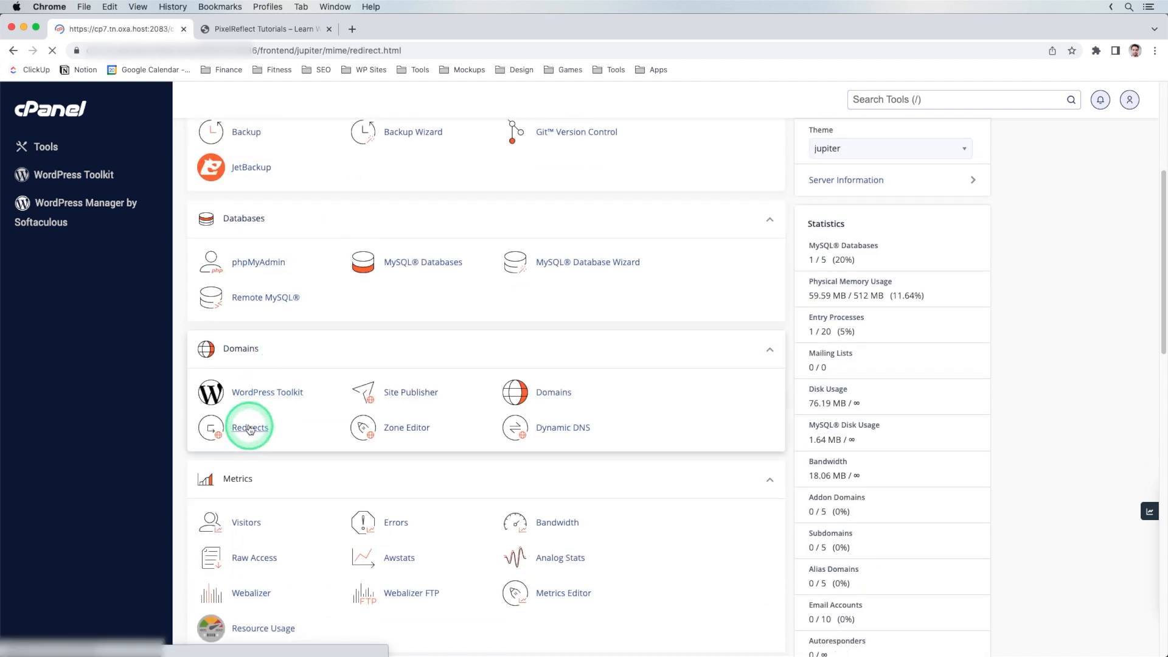
pyautogui.click(250, 427)
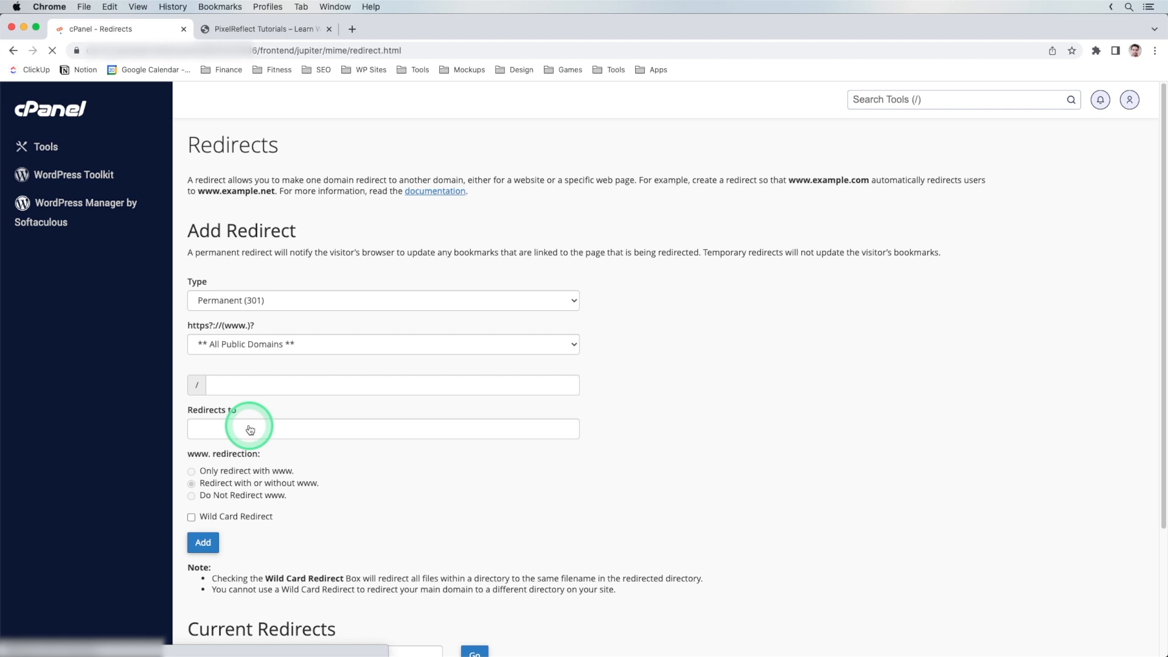
pyautogui.click(383, 300)
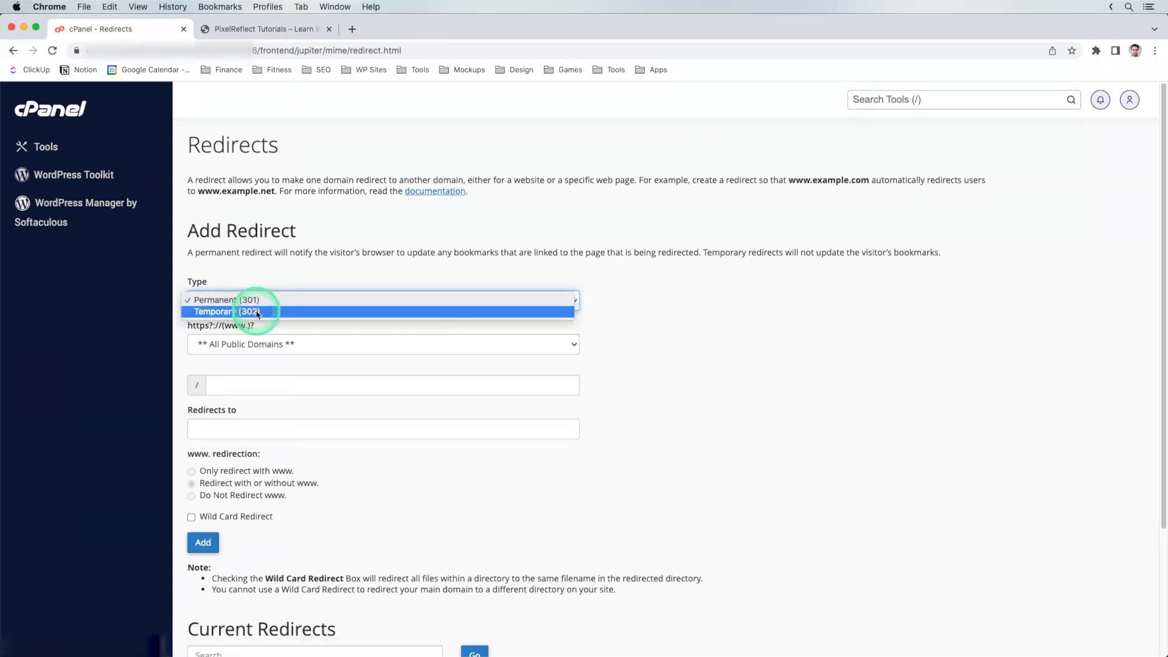
pyautogui.click(227, 299)
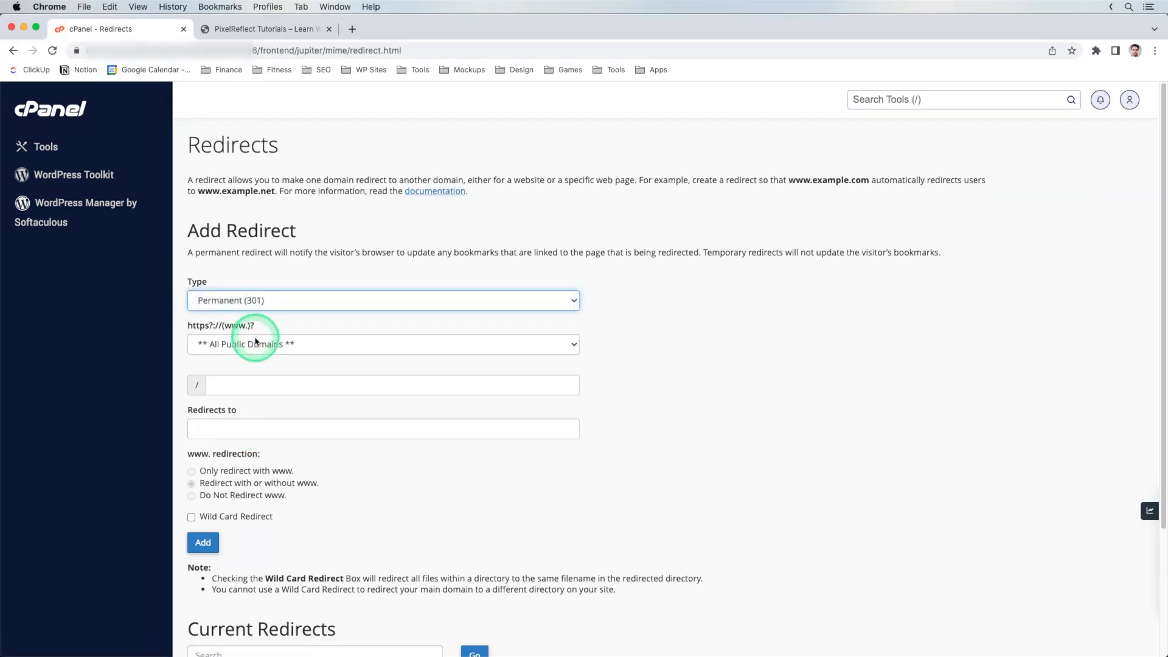
pyautogui.click(383, 343)
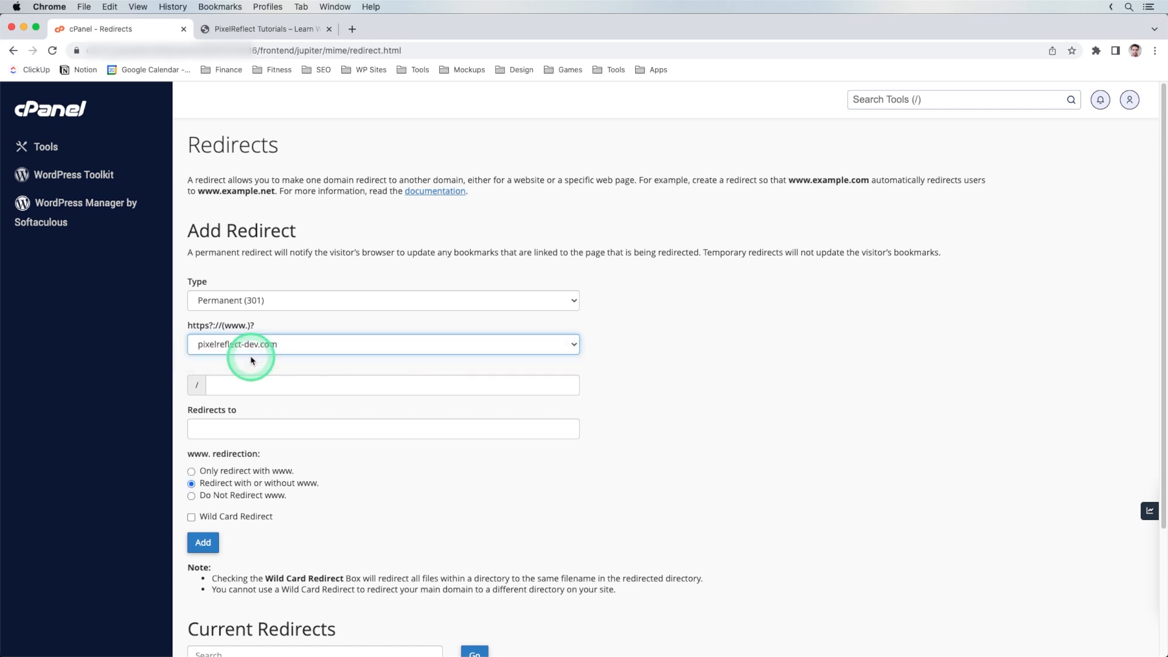
pyautogui.click(383, 385)
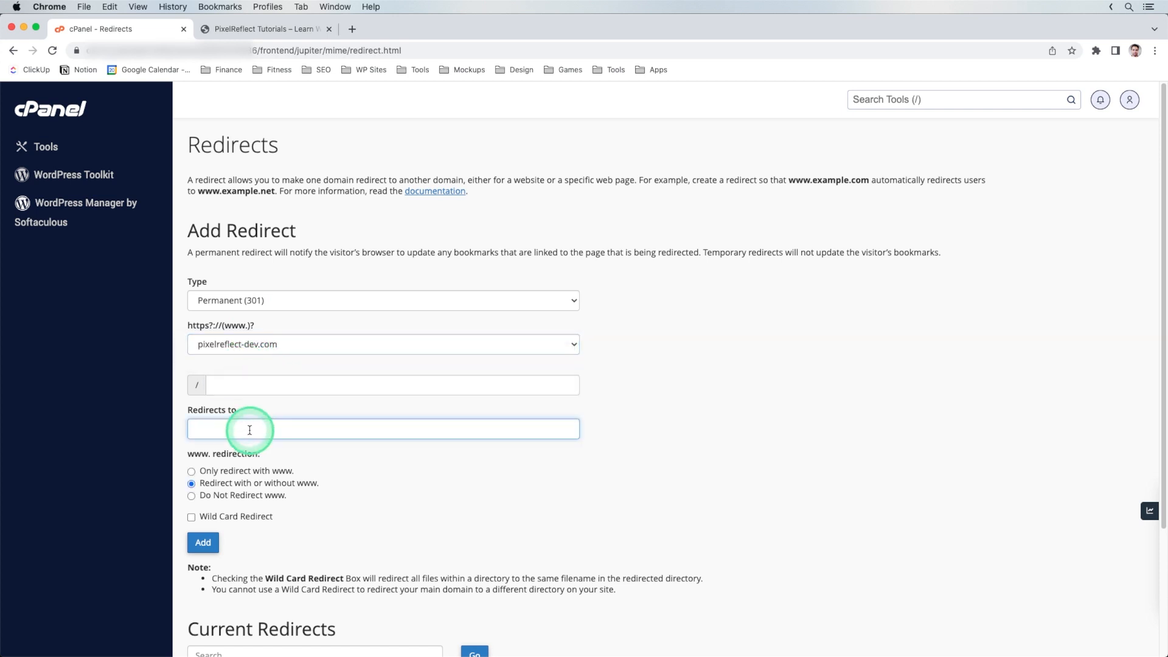
pyautogui.write('https://www.pixelreflect-d')
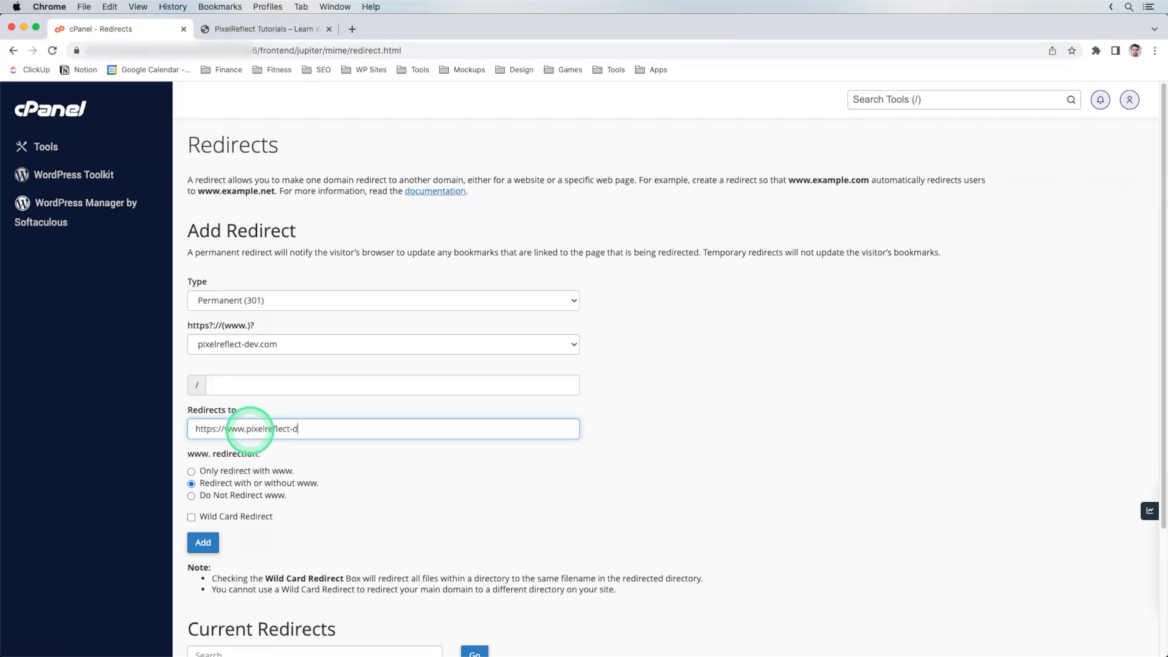
pyautogui.click(191, 496)
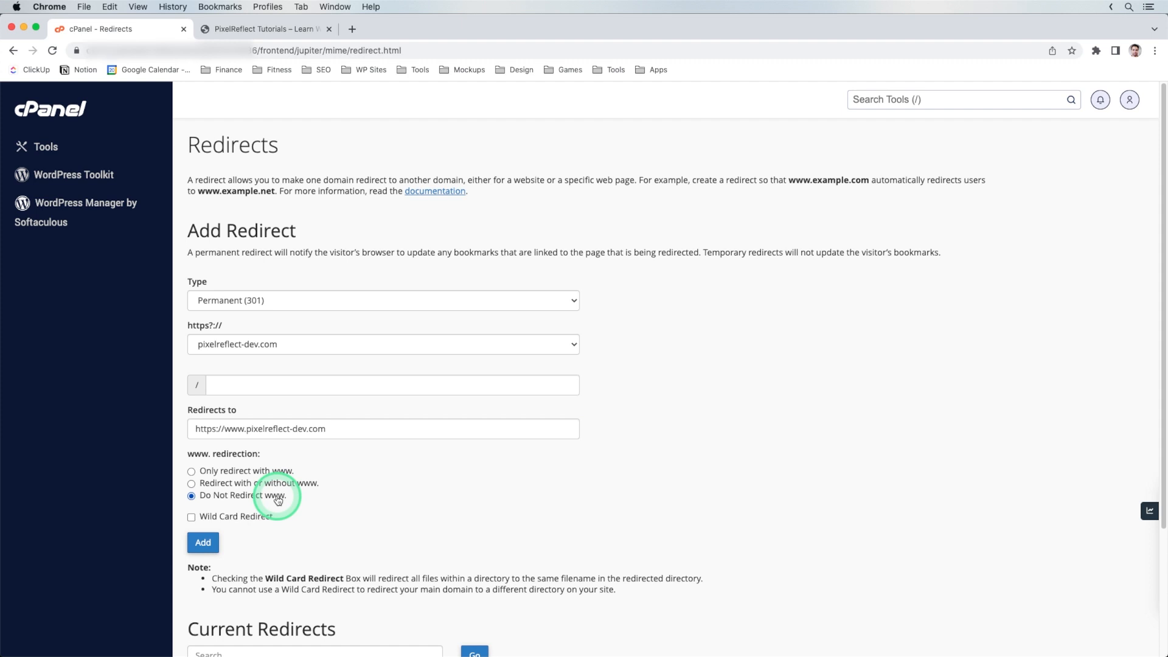
pyautogui.click(203, 543)
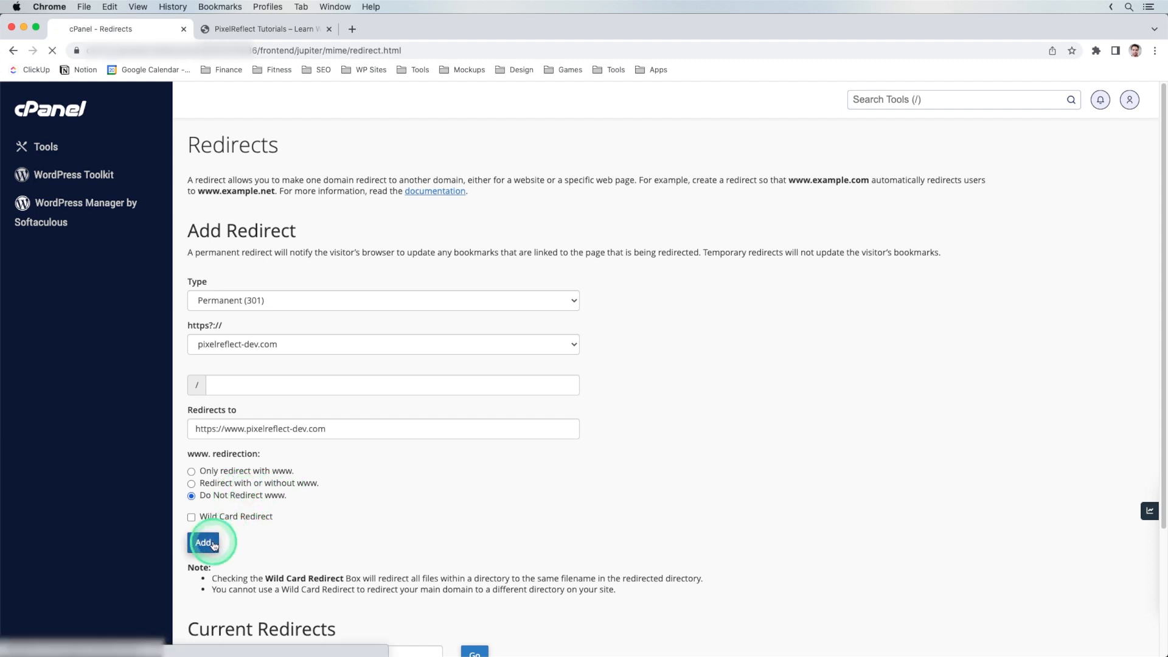
pyautogui.click(203, 542)
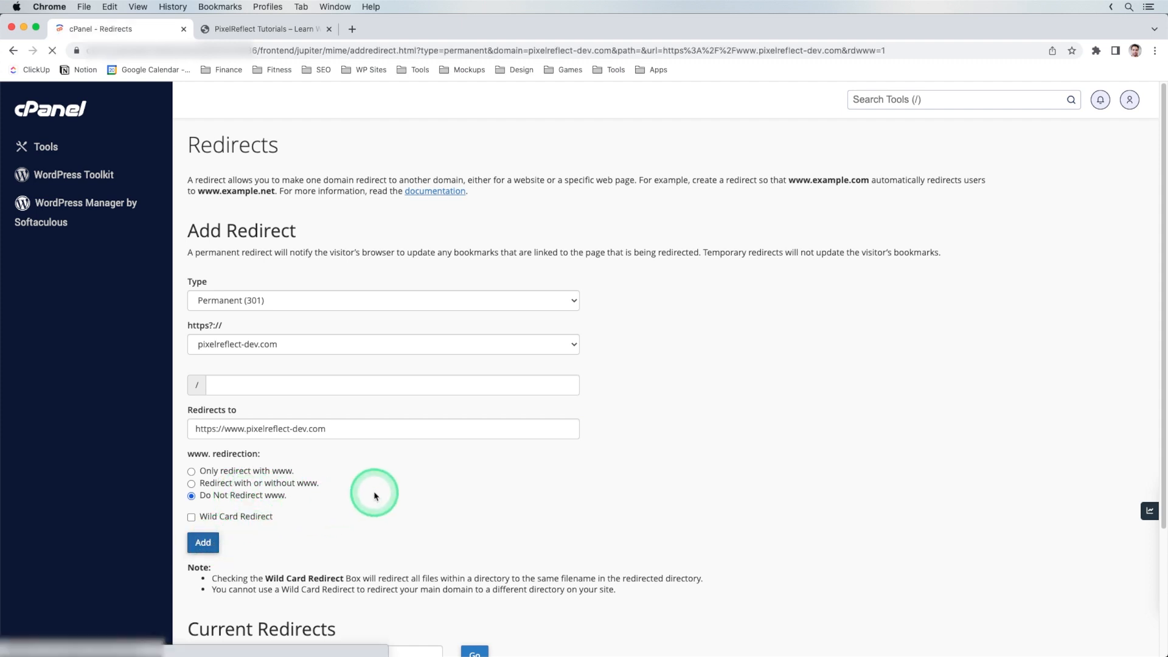
pyautogui.click(203, 543)
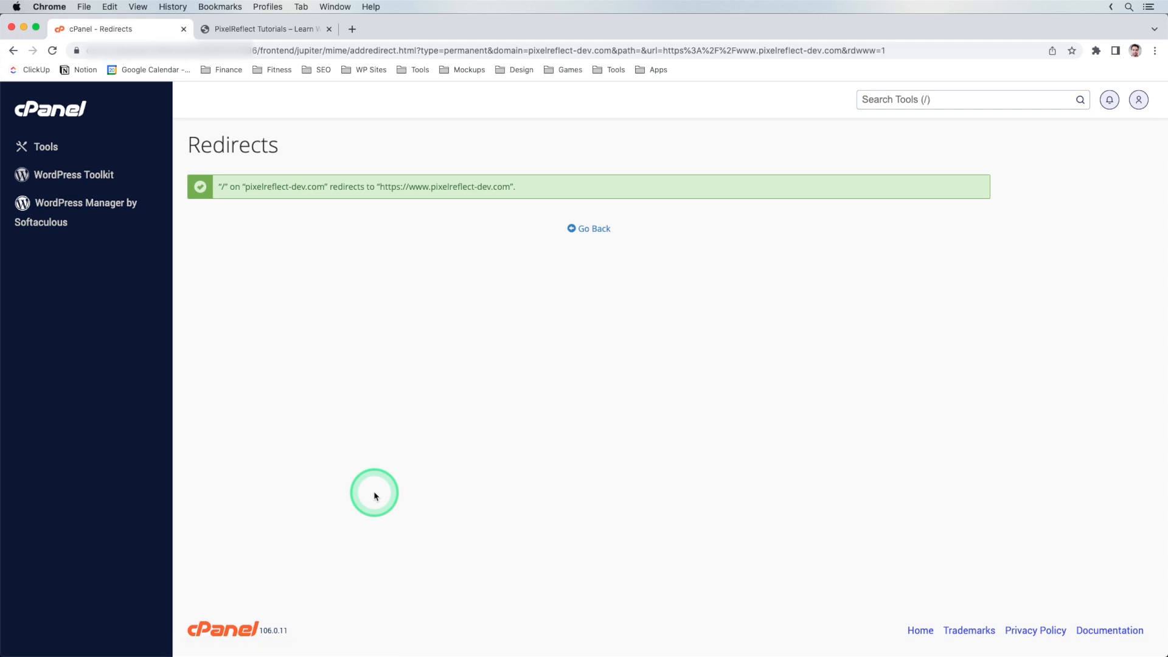
pyautogui.moveTo(593, 229)
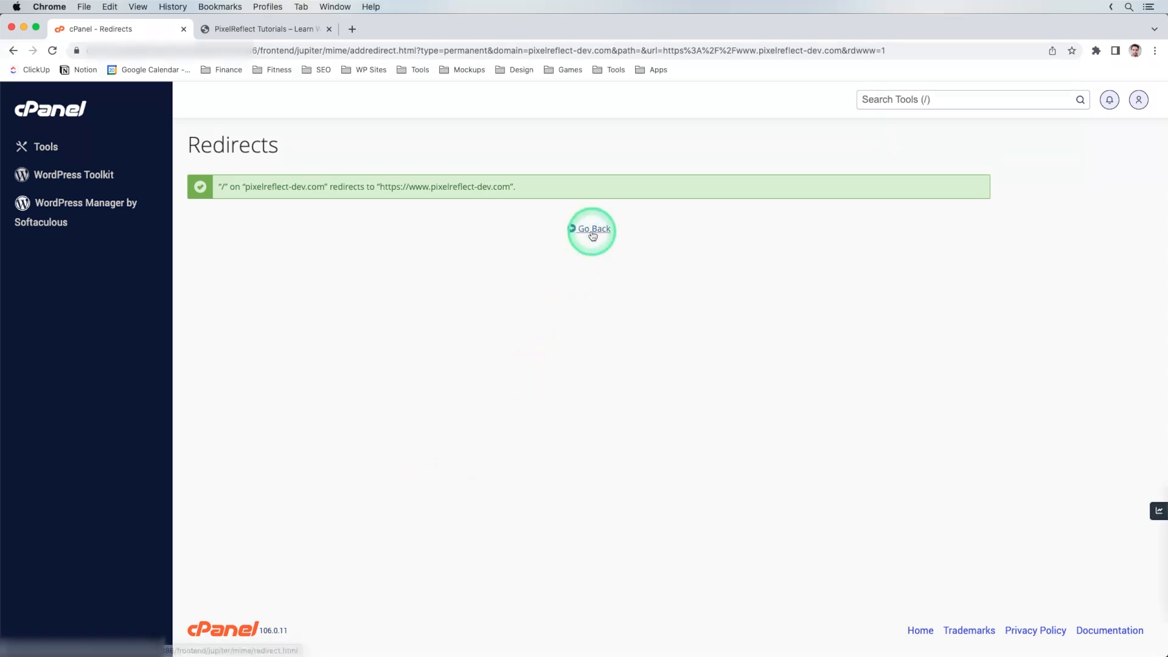
pyautogui.click(592, 229)
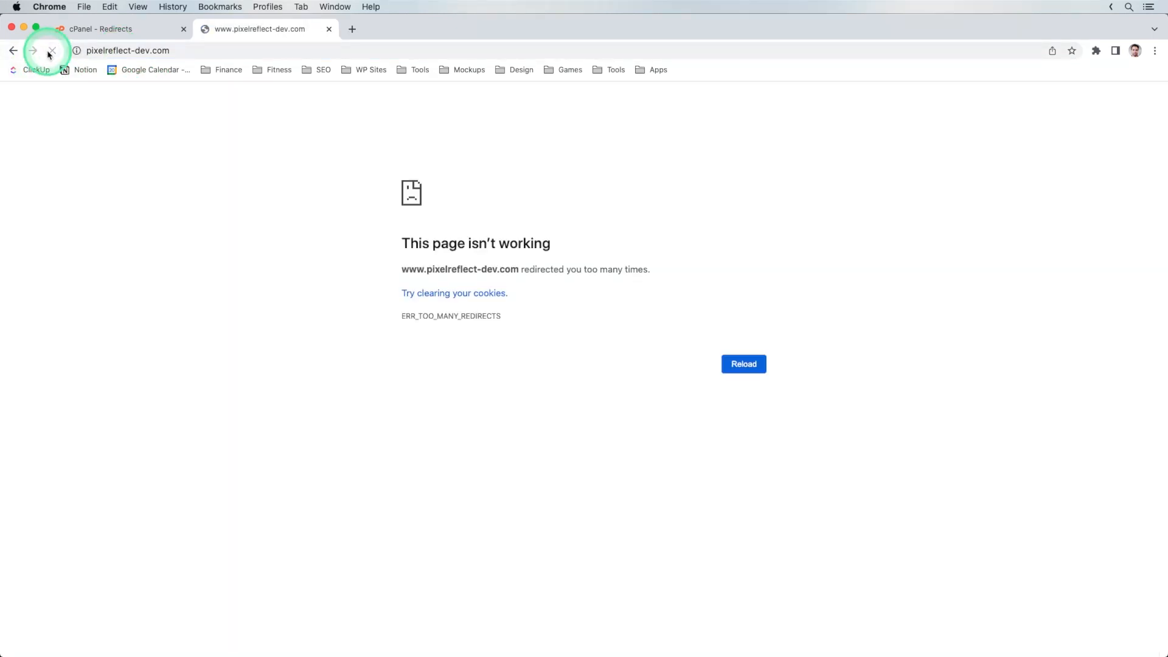
# Step: Reload the site, still getting too many redirects, then return to the cPanel Tools overview
pyautogui.click(50, 51)
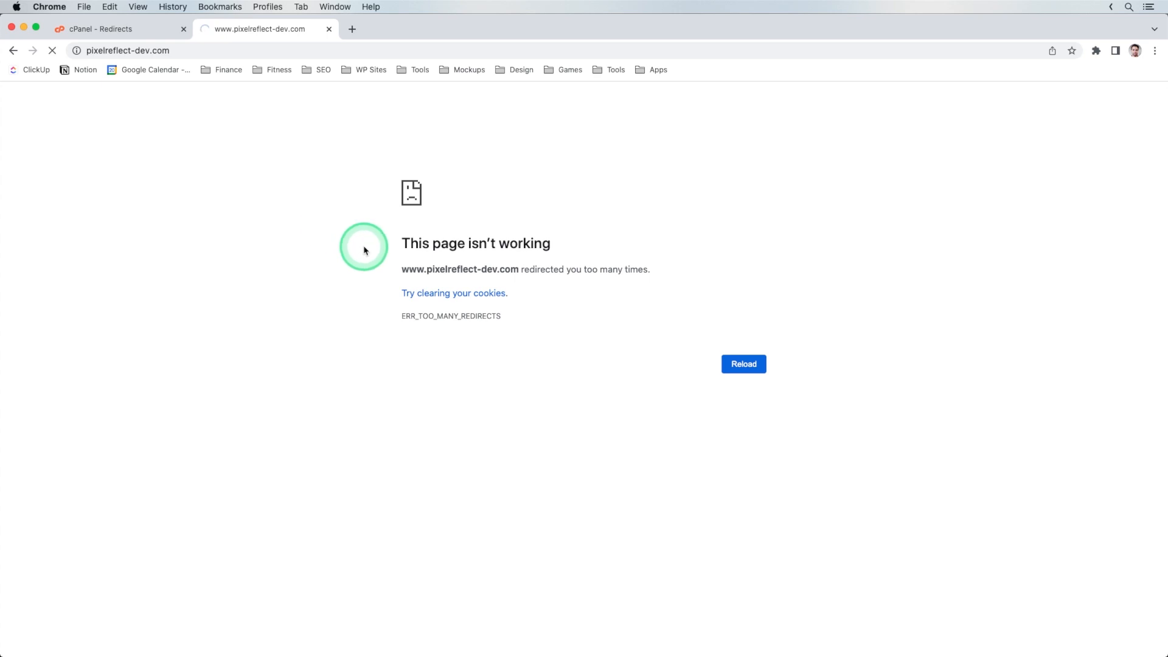
pyautogui.moveTo(438, 342)
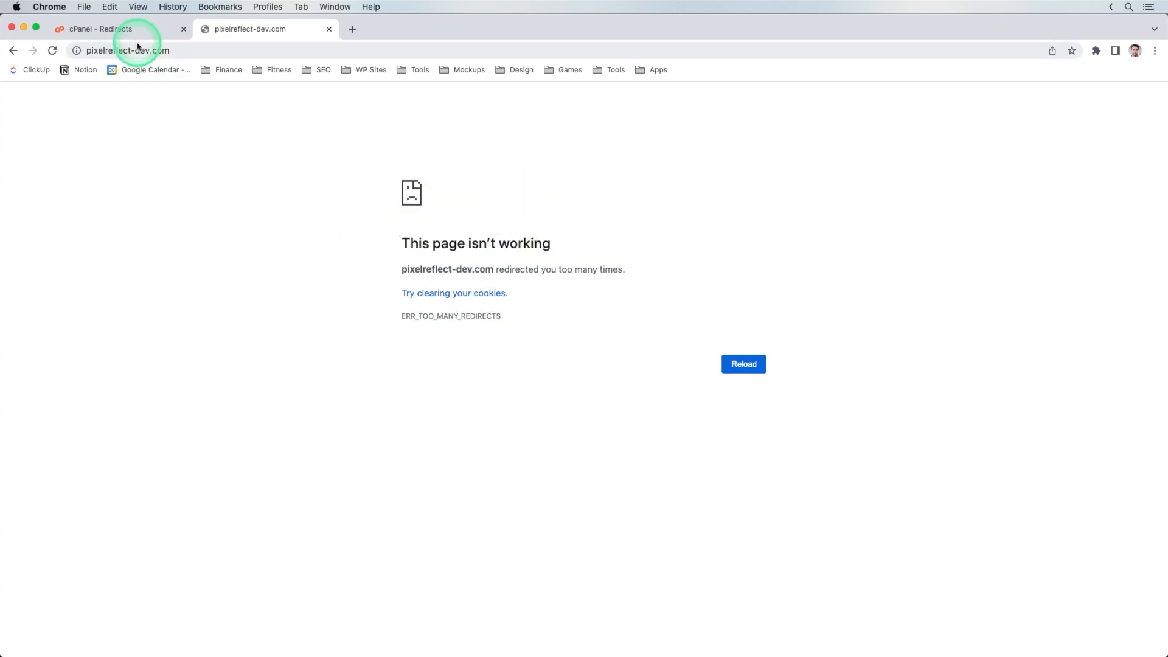
pyautogui.click(105, 28)
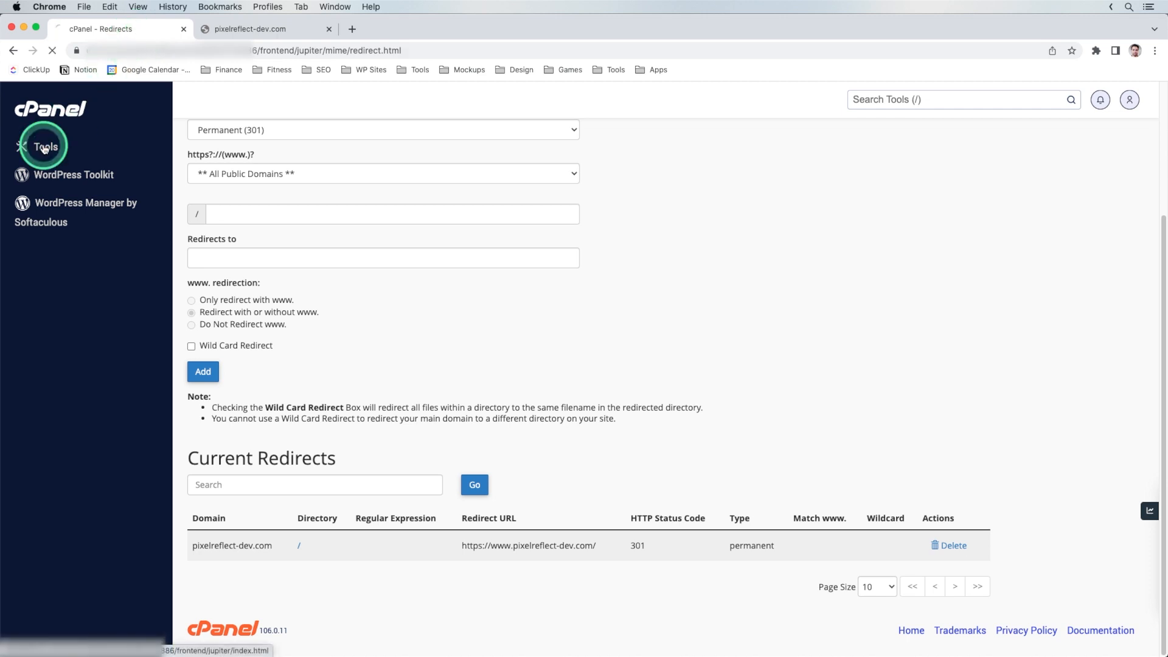
pyautogui.click(45, 146)
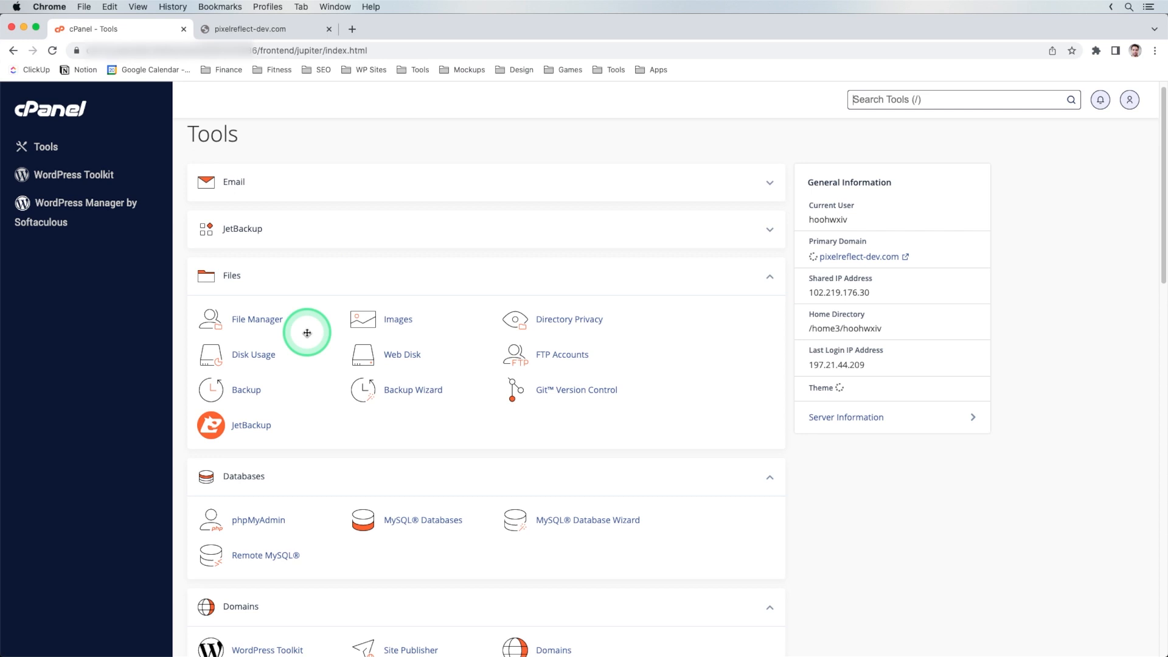
pyautogui.click(258, 520)
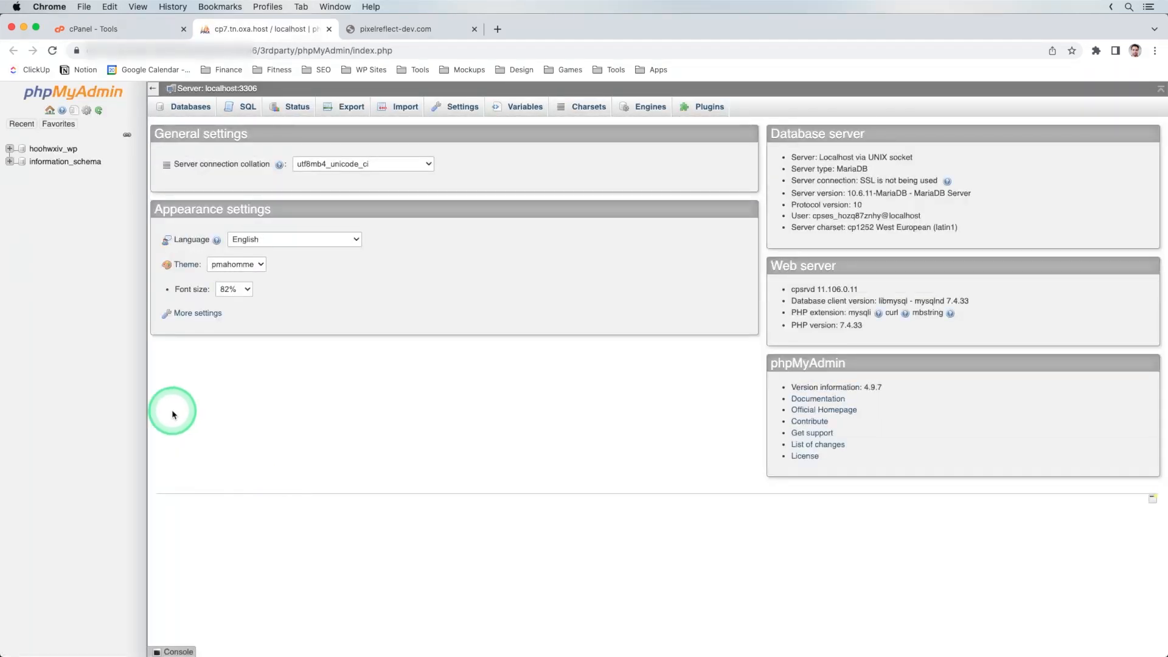
pyautogui.click(52, 149)
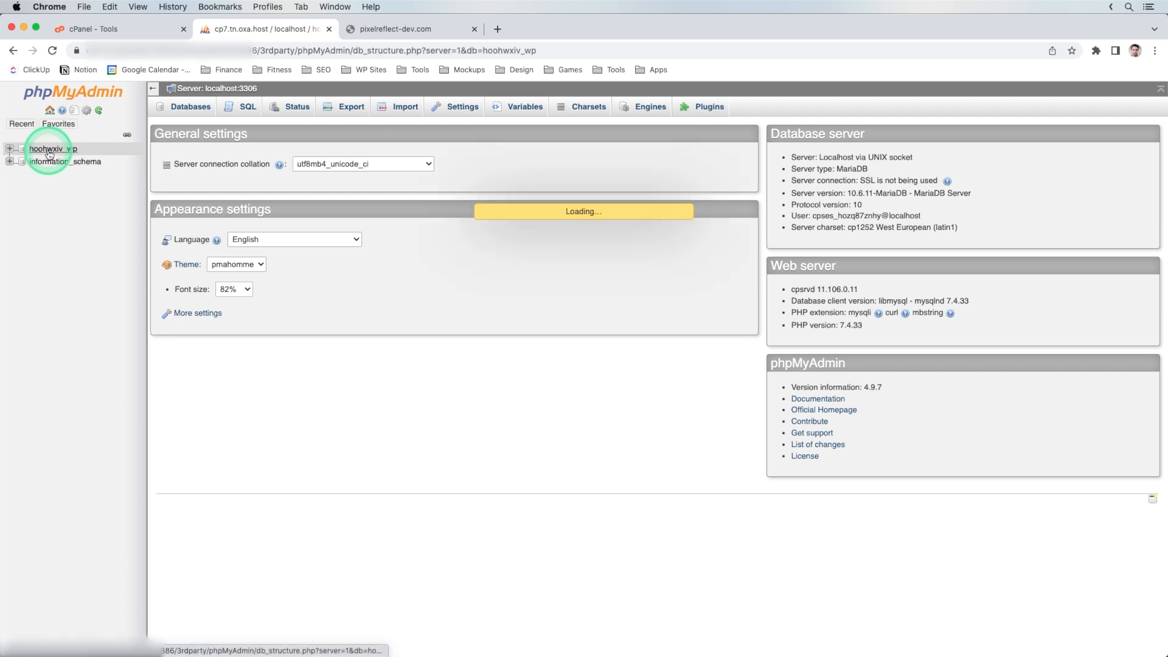
pyautogui.click(53, 148)
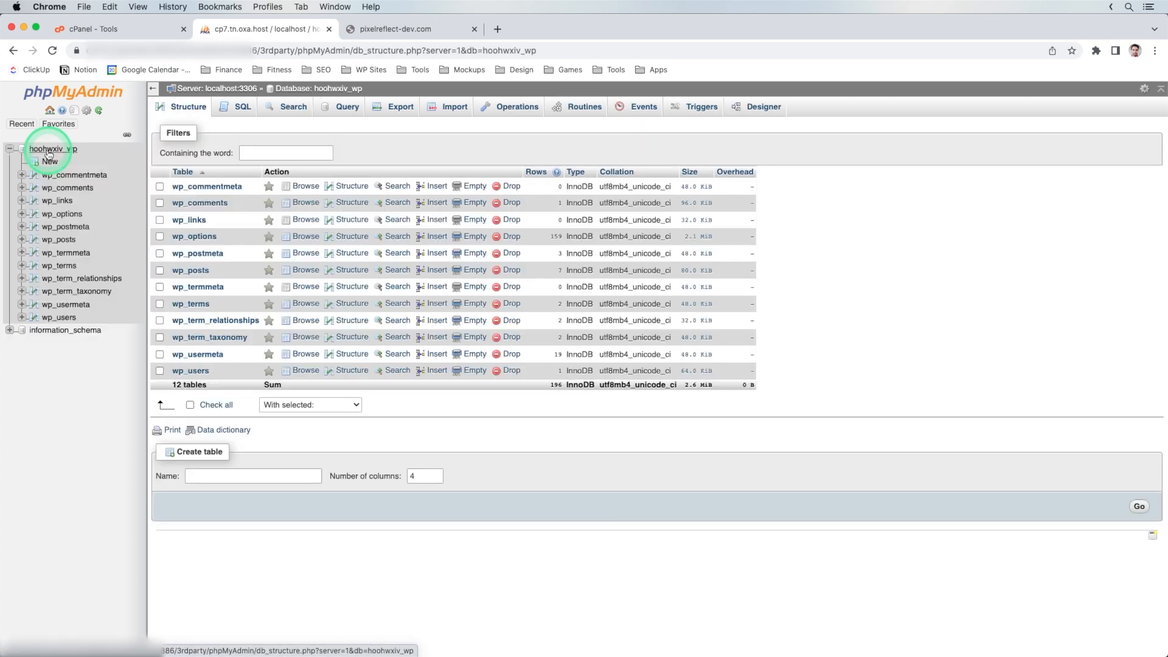
pyautogui.moveTo(195, 236)
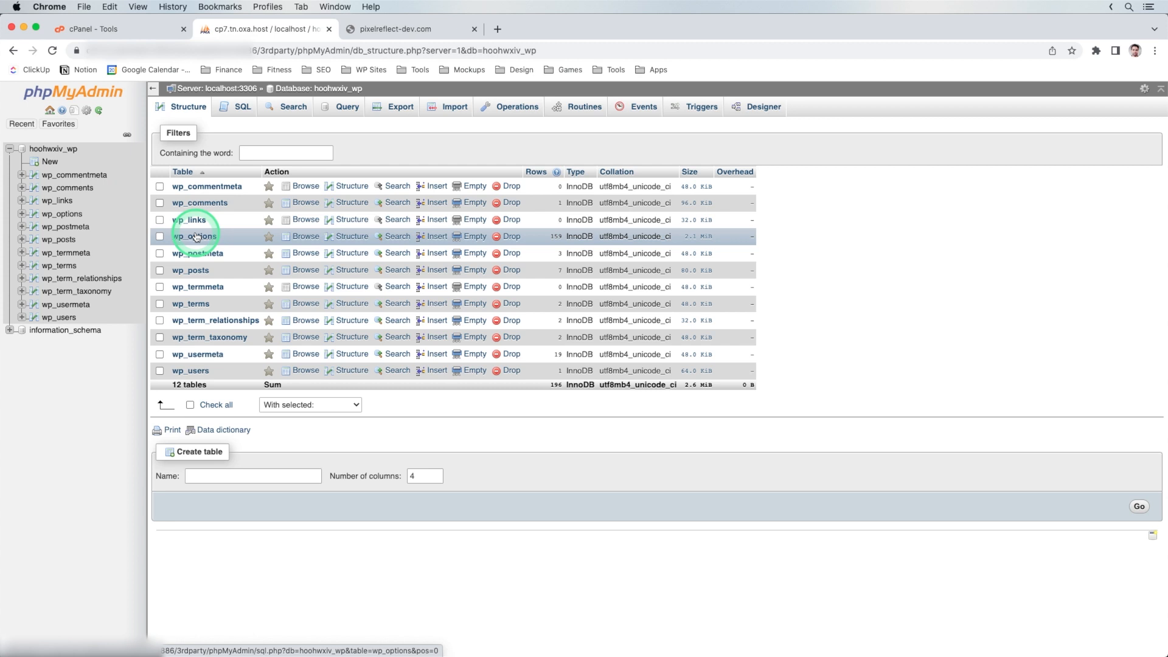
pyautogui.click(199, 235)
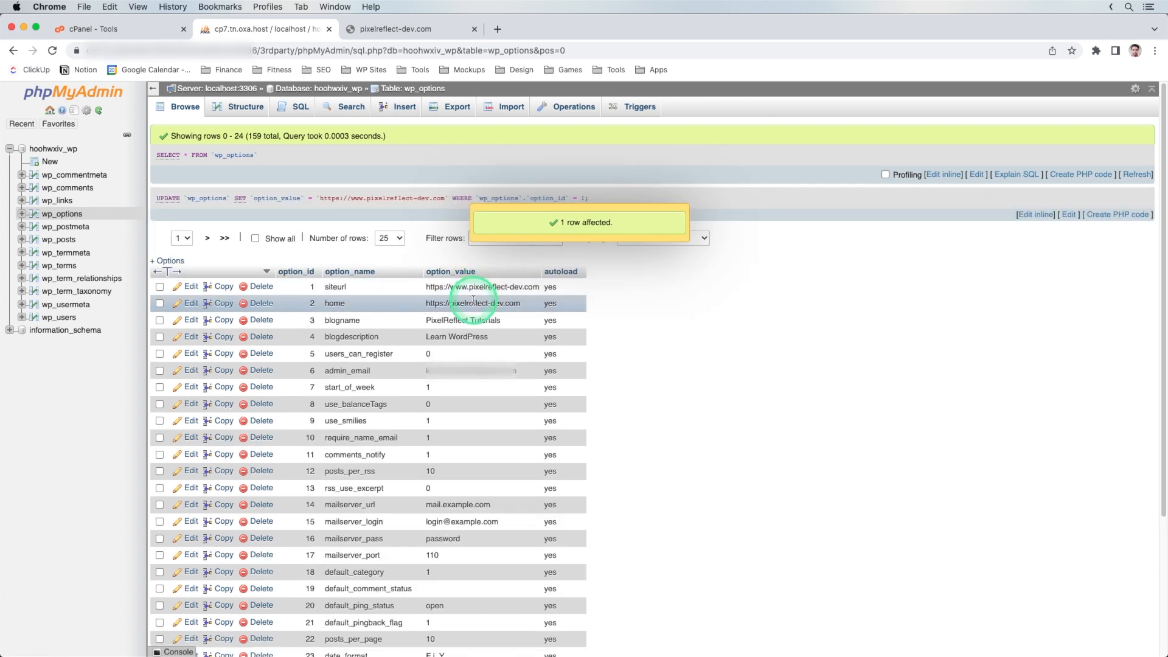
pyautogui.doubleClick(483, 303)
pyautogui.write('www.')
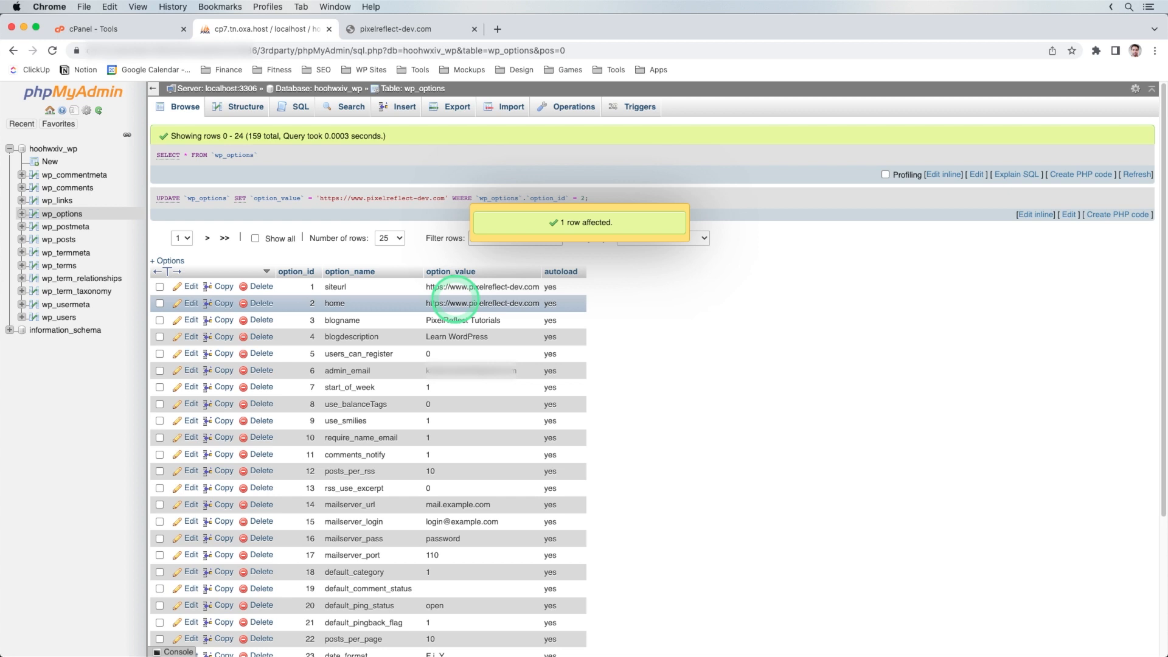
pyautogui.click(406, 29)
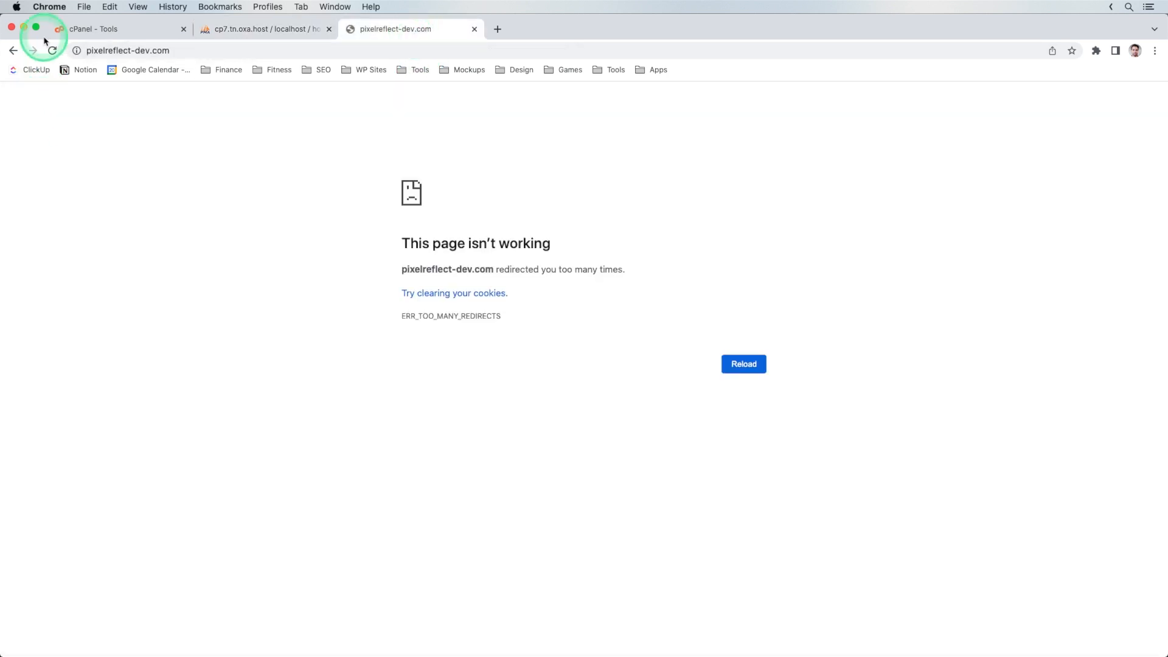
# Step: Reload pixelreflect-dev.com until the PixelReflect Tutorials homepage loads, then return to cPanel
pyautogui.click(53, 50)
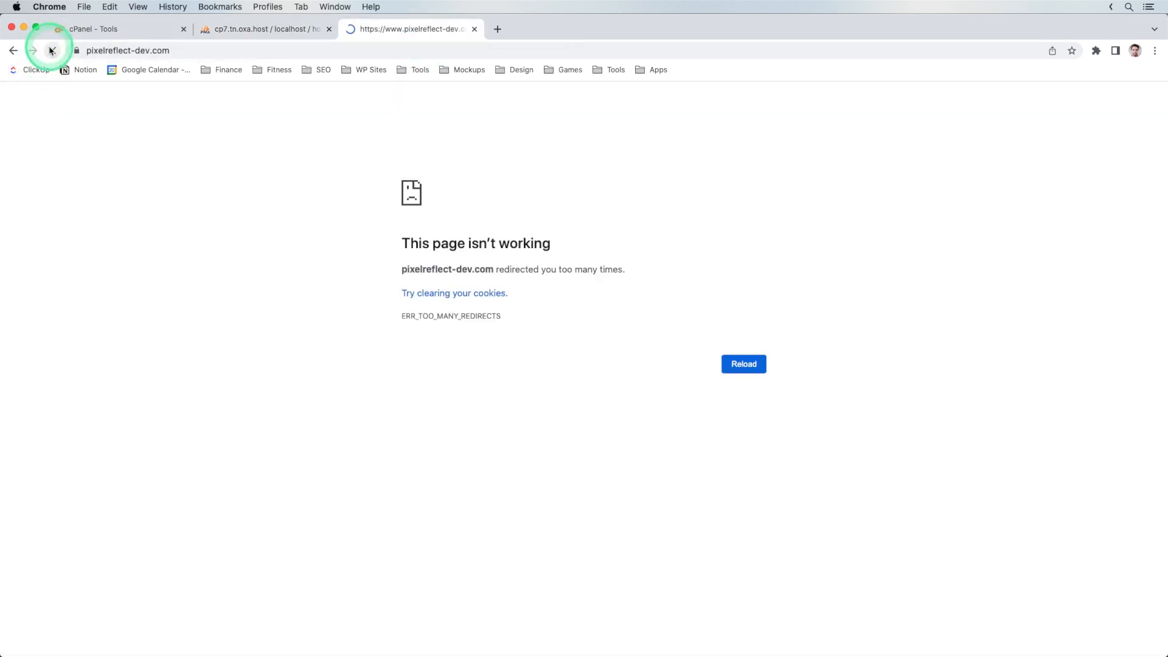
pyautogui.click(51, 52)
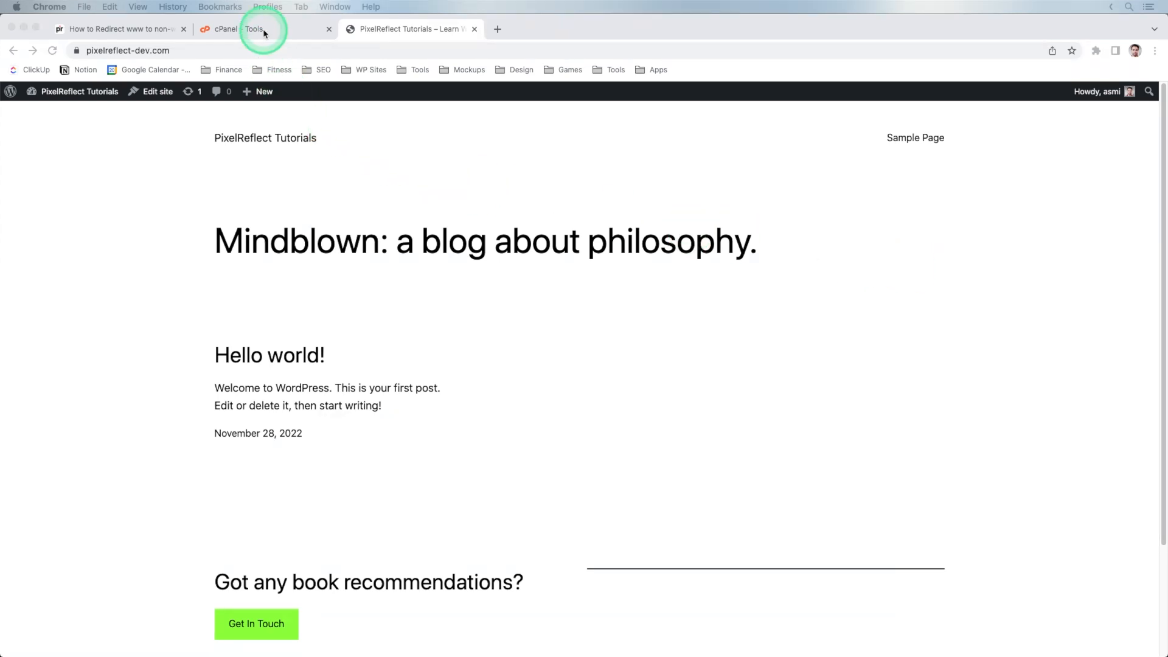
pyautogui.click(260, 29)
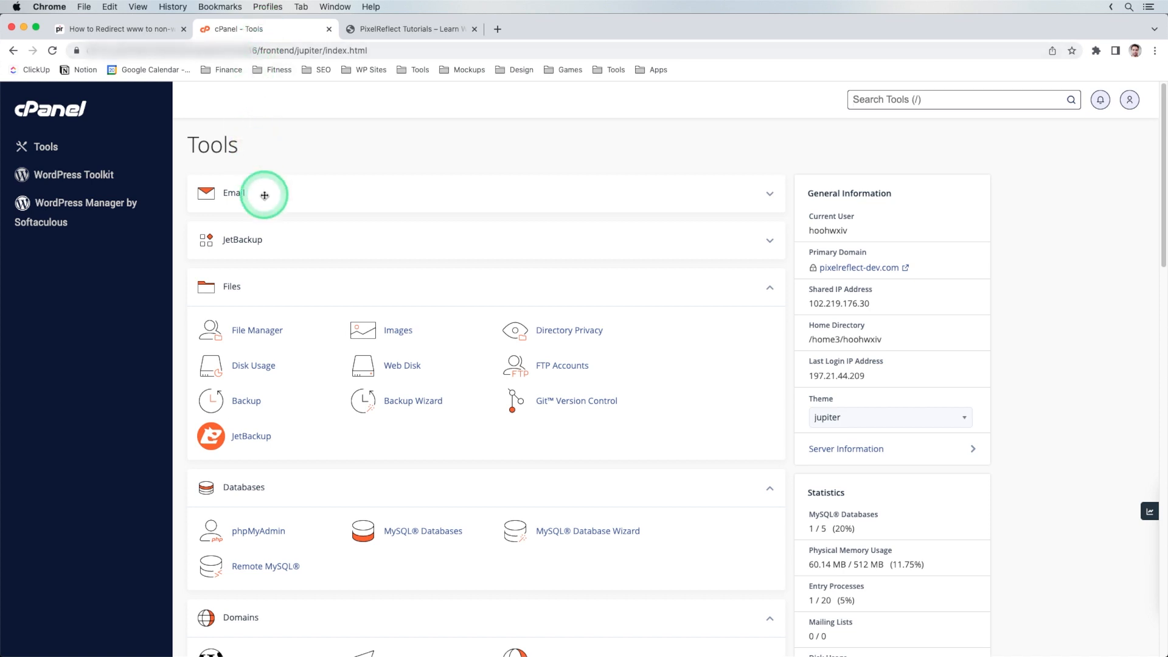
# Step: In File Manager, enable Show Hidden Files for public_html and start editing .htaccess
pyautogui.click(257, 329)
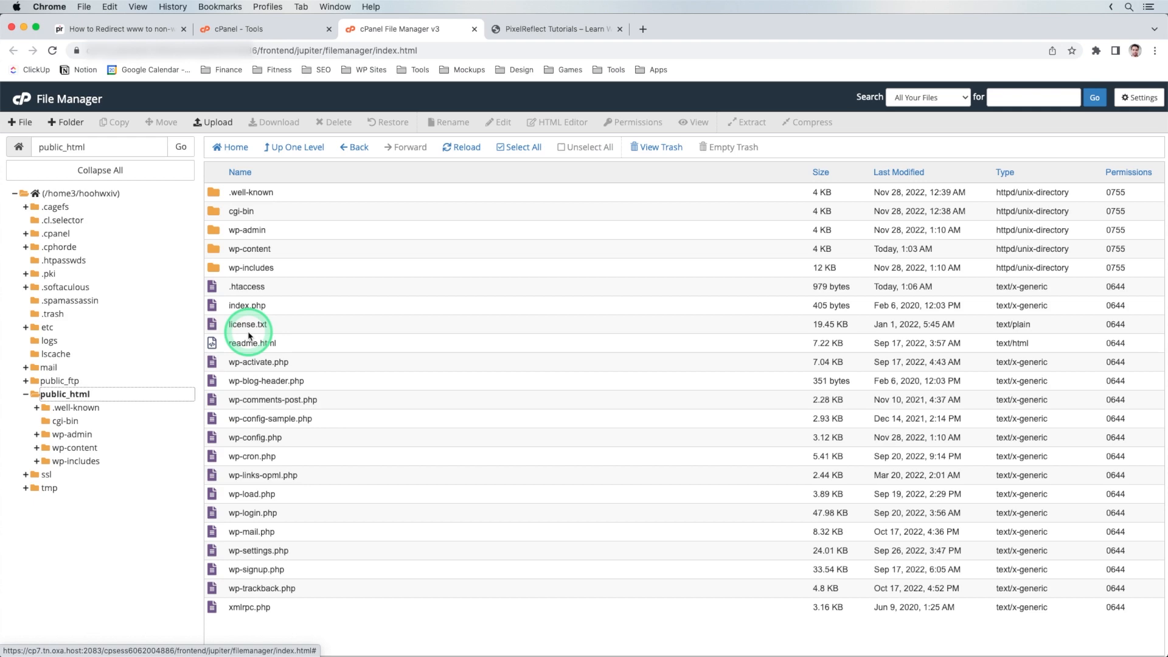
pyautogui.click(247, 286)
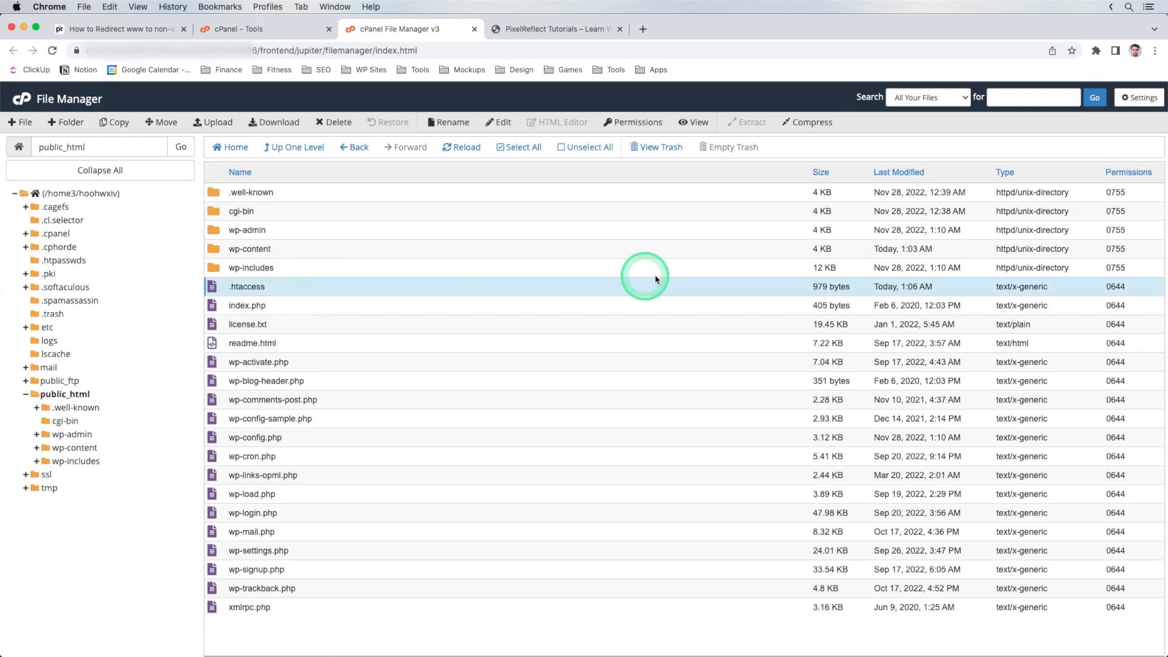
pyautogui.click(1139, 98)
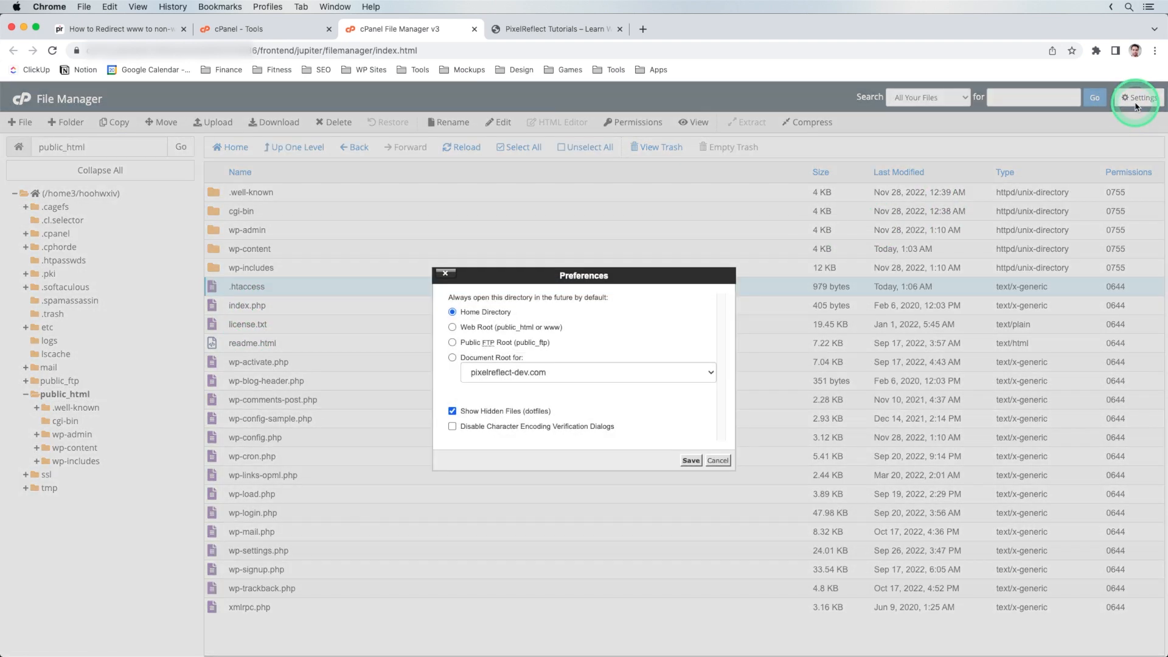
pyautogui.click(452, 410)
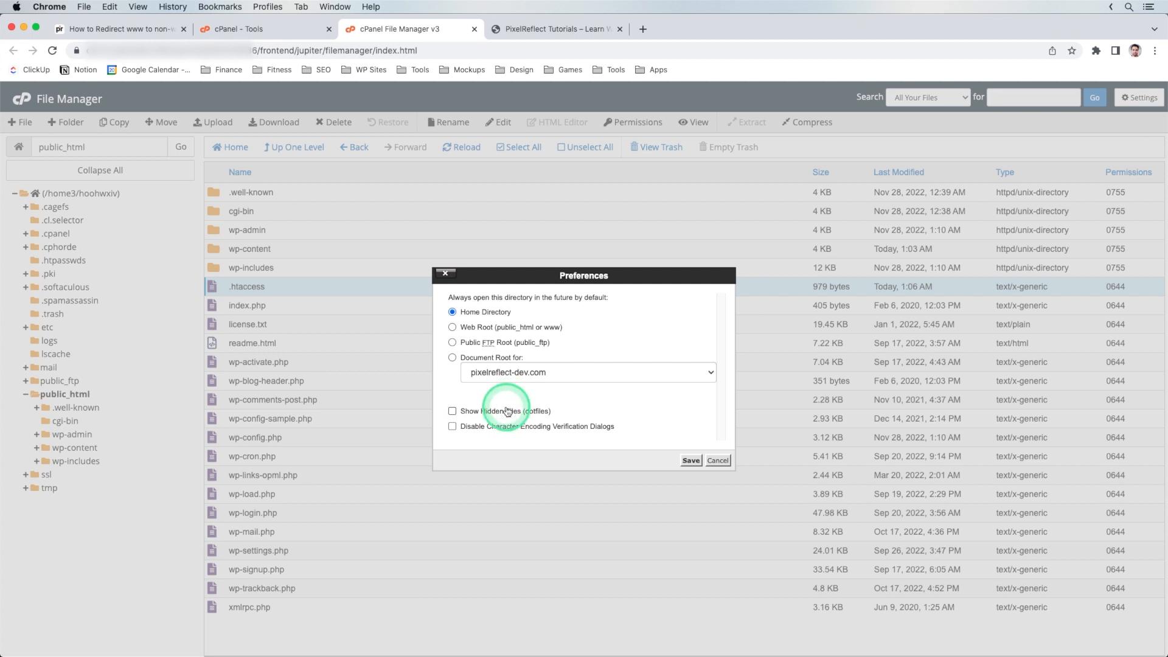
pyautogui.click(688, 459)
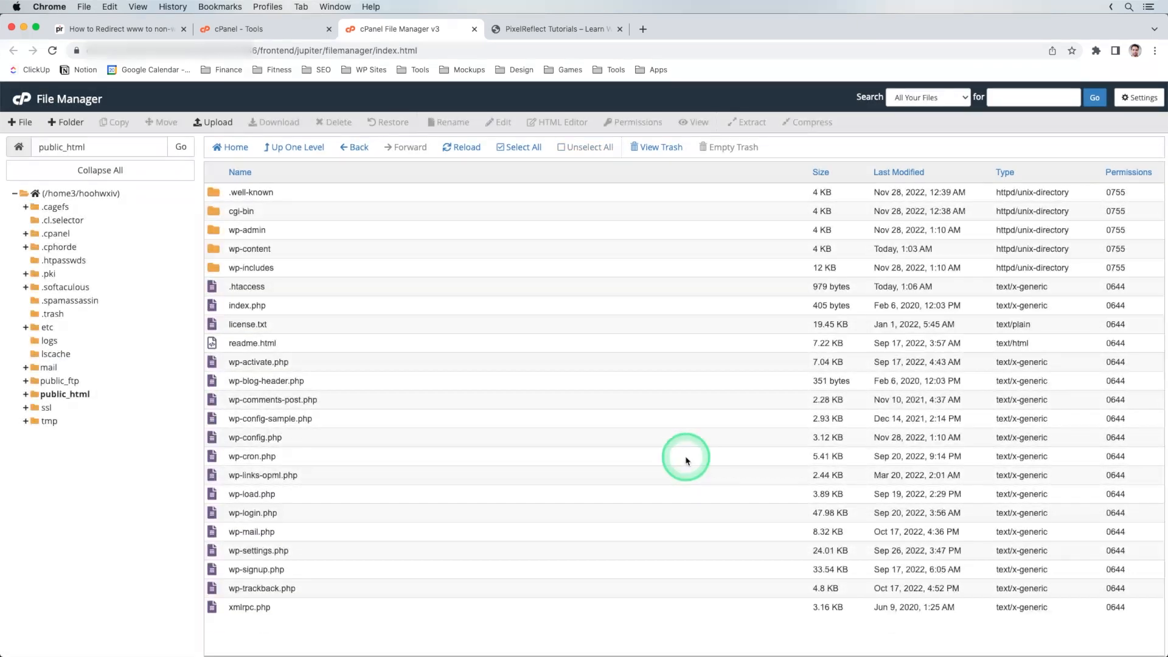
pyautogui.click(246, 285)
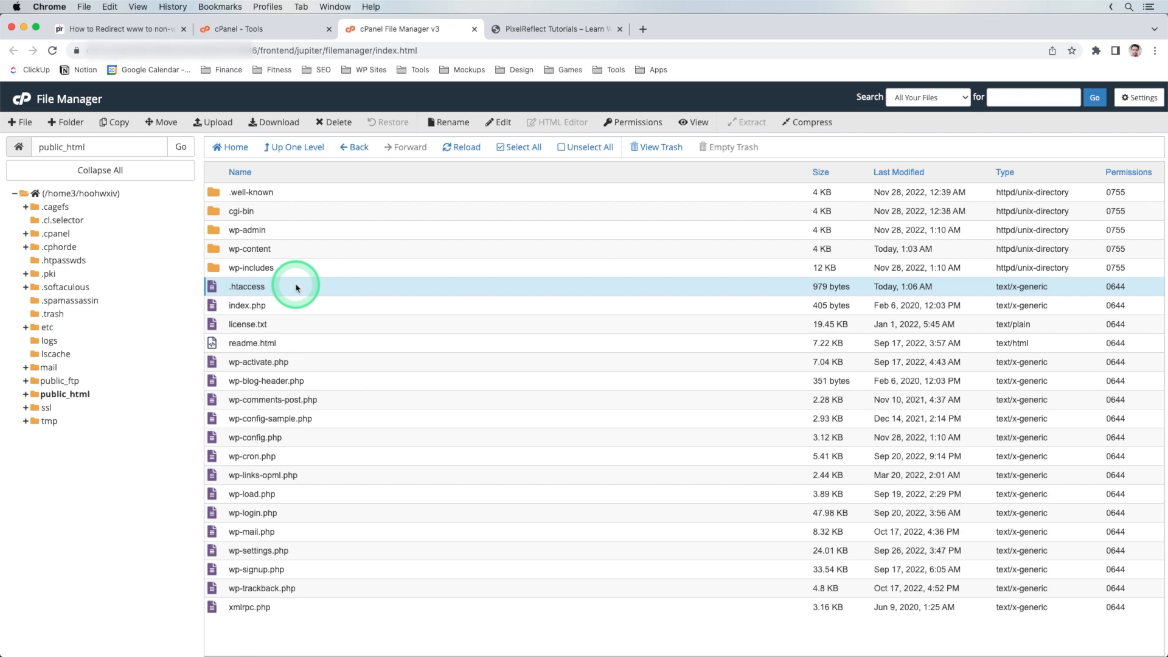
pyautogui.moveTo(319, 335)
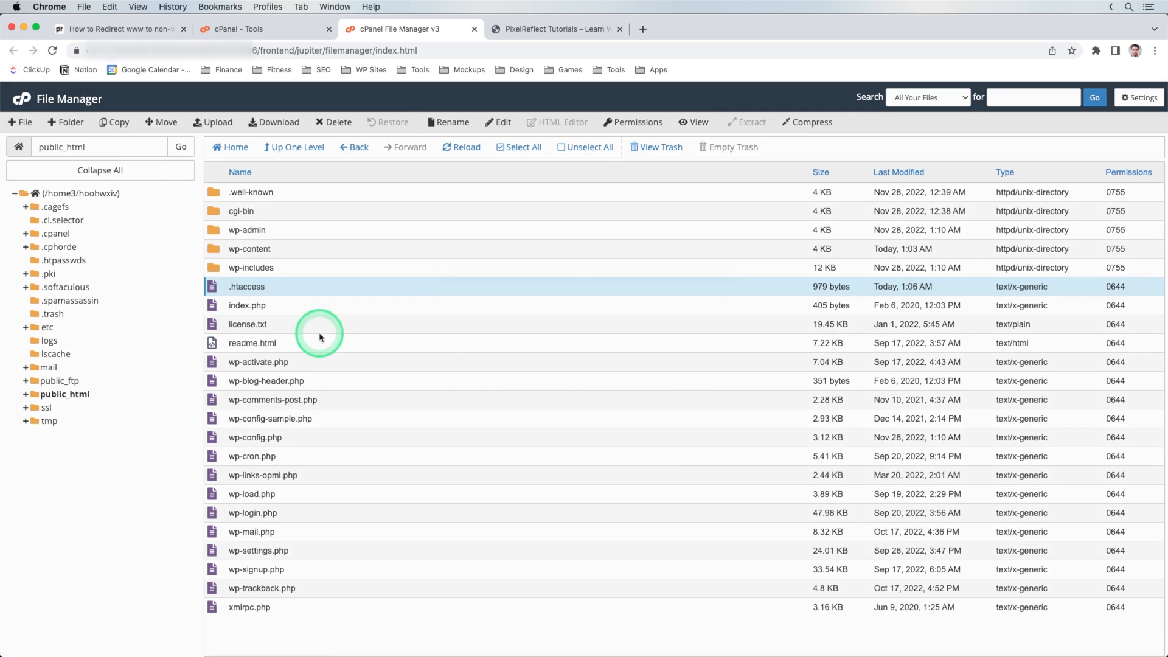
pyautogui.click(496, 122)
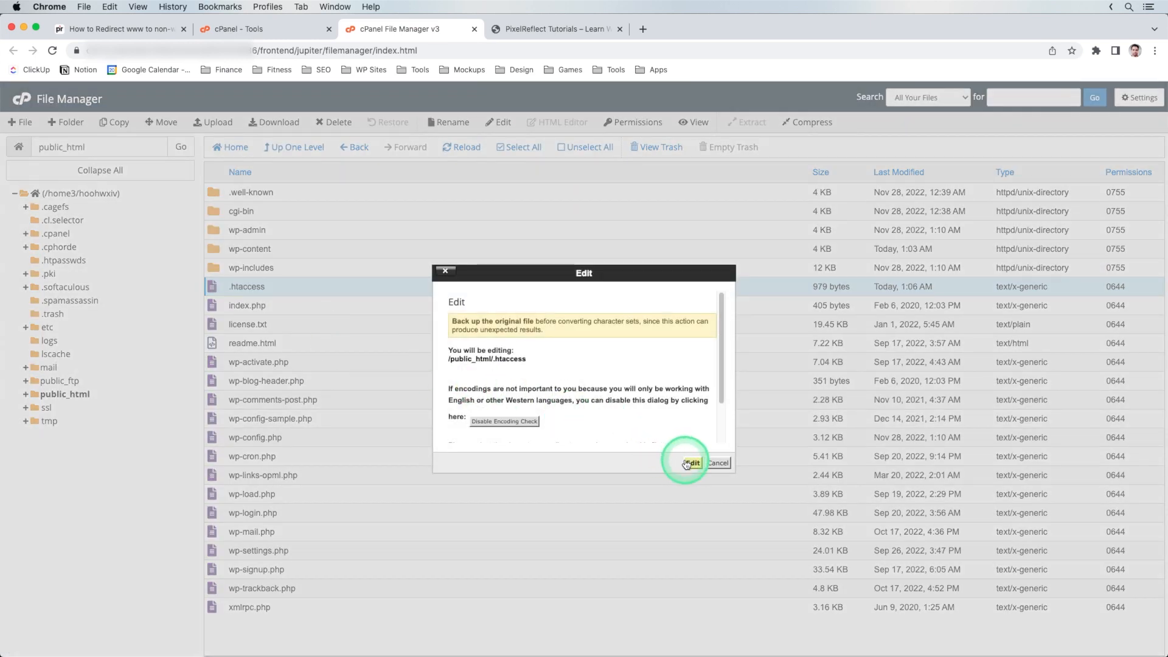
# Step: Paste a non-www to www rewrite block at the top of .htaccess with the domain pixelreflect-dev
pyautogui.click(688, 463)
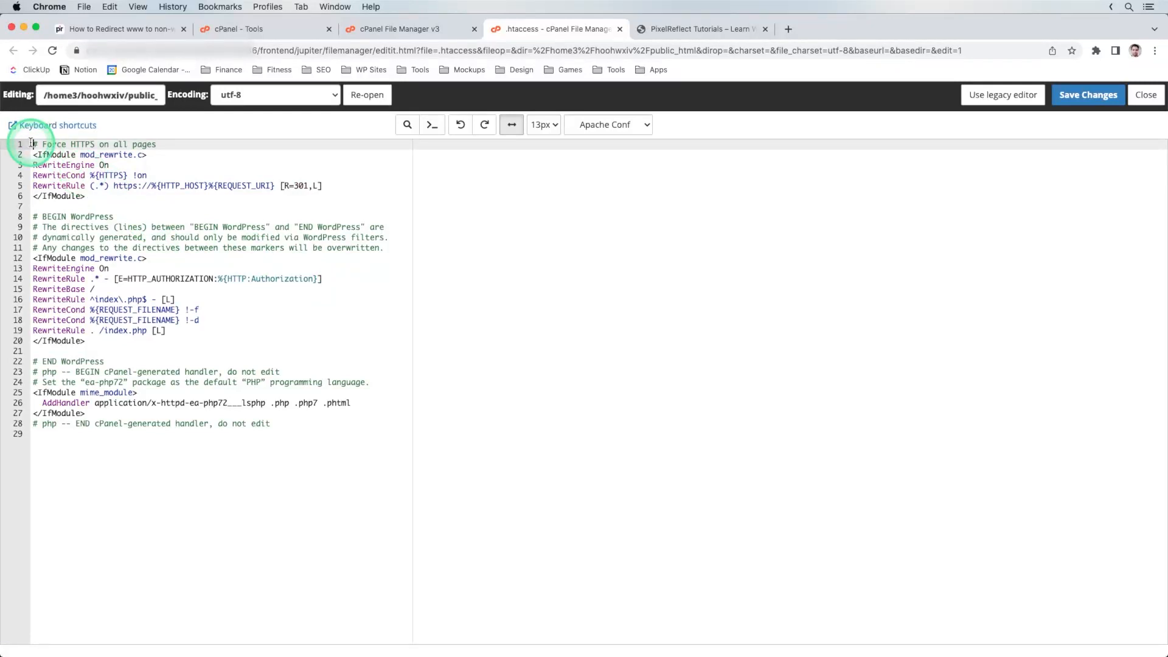
pyautogui.press('Enter')
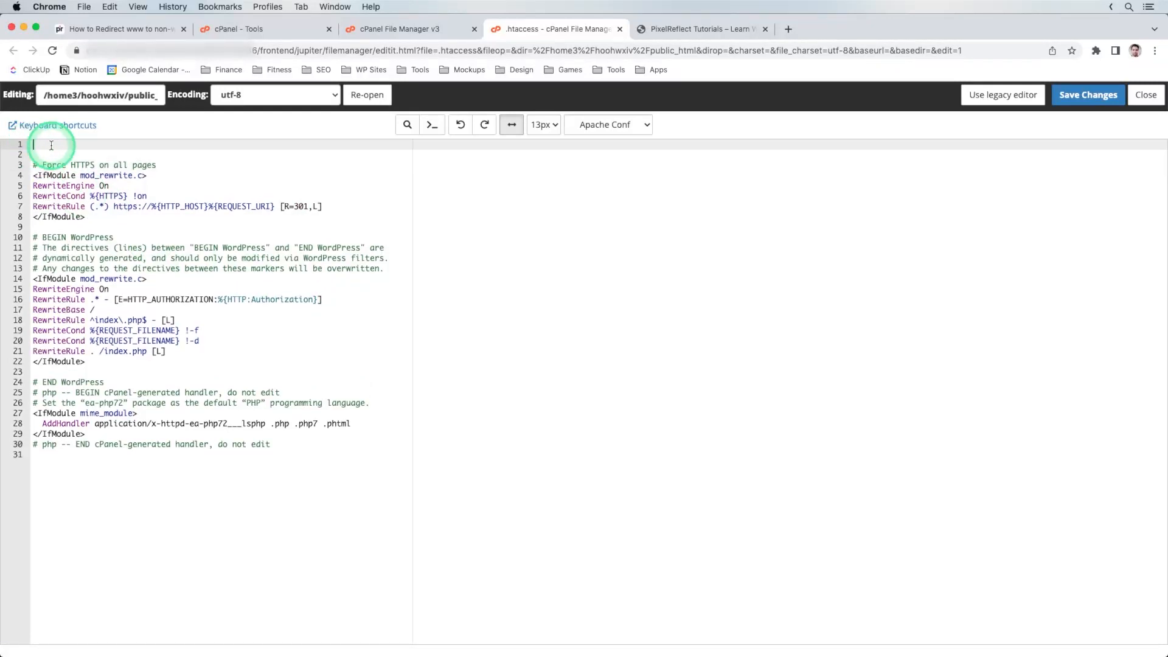
pyautogui.click(119, 28)
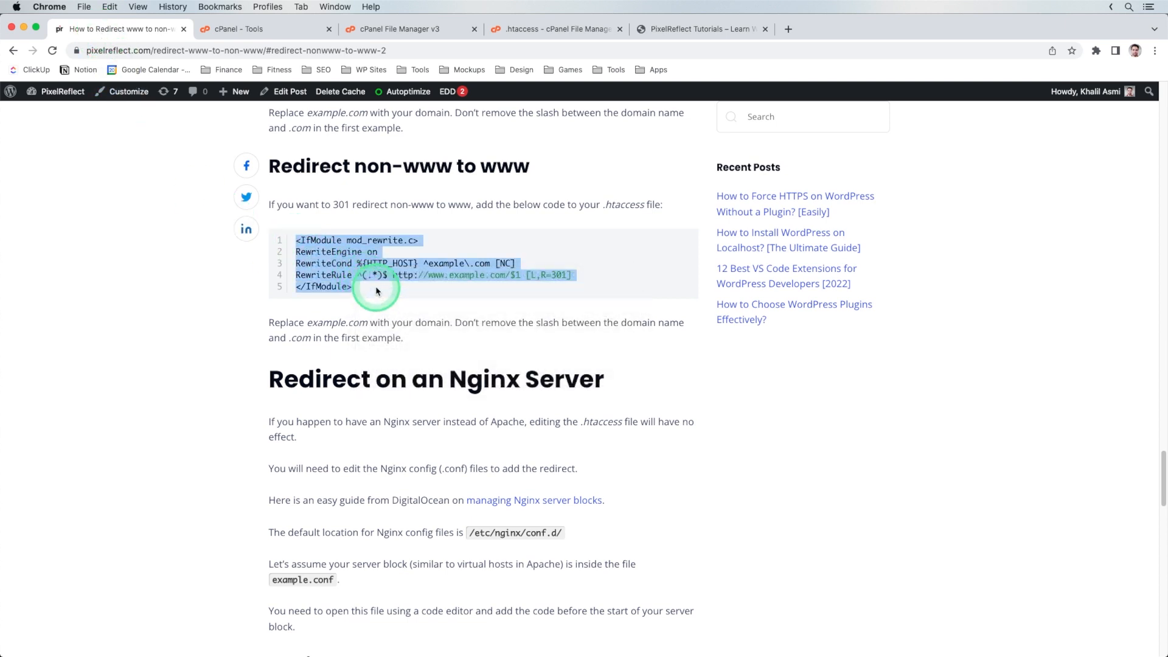
pyautogui.rightClick(185, 149)
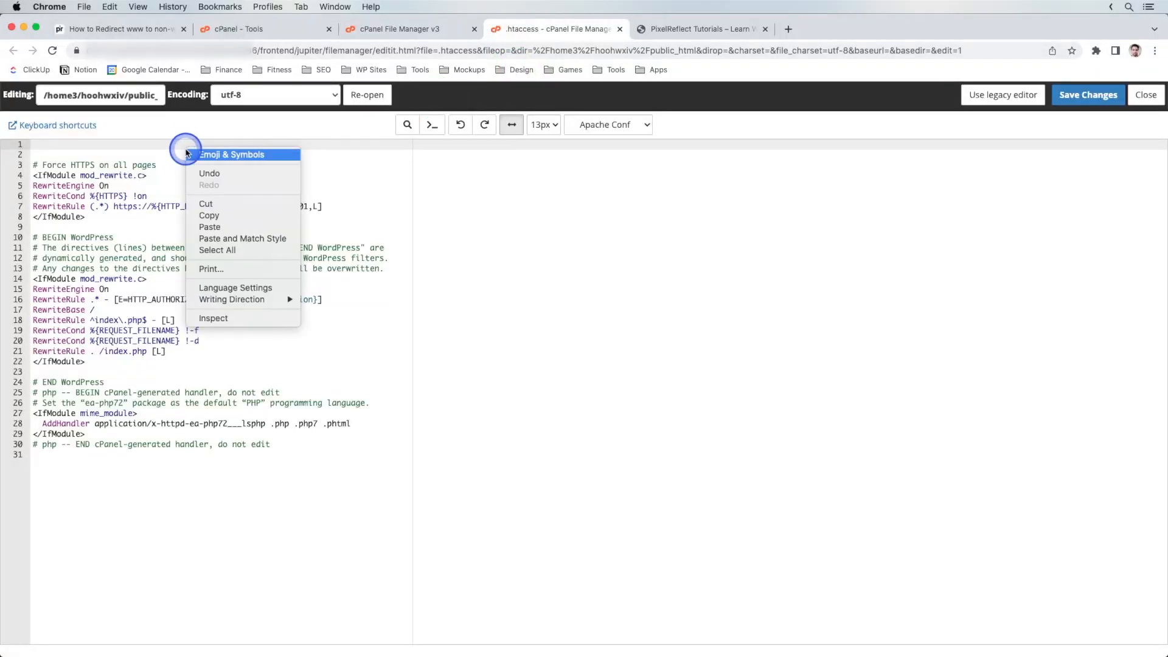
pyautogui.click(209, 228)
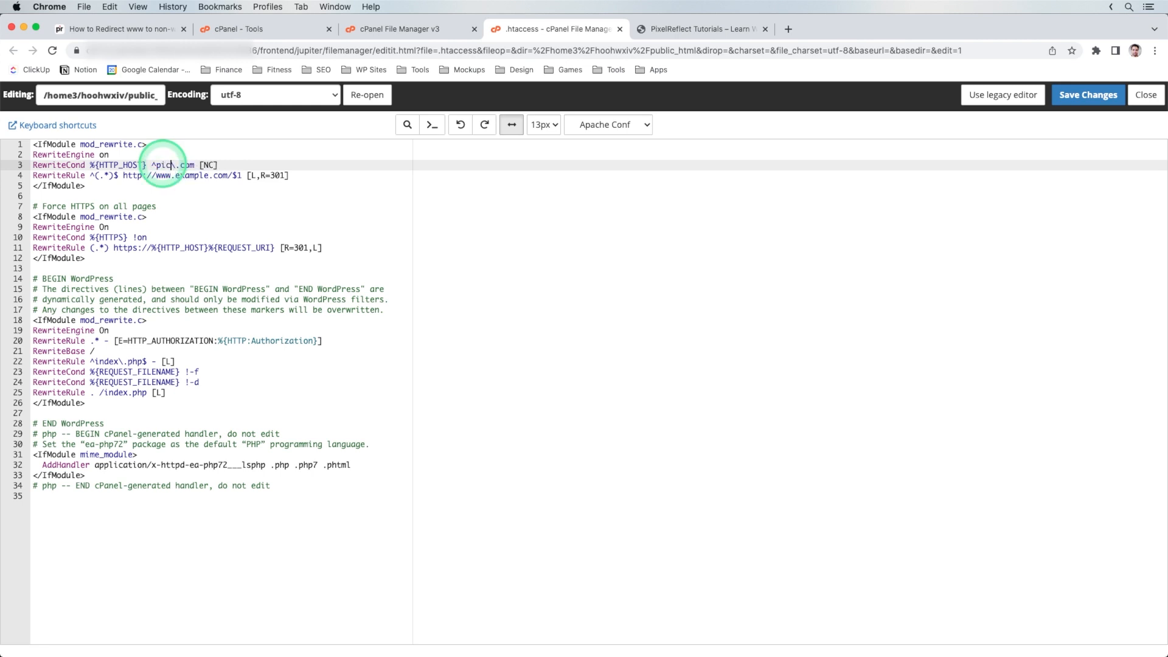
pyautogui.write('pixelreflect-dev')
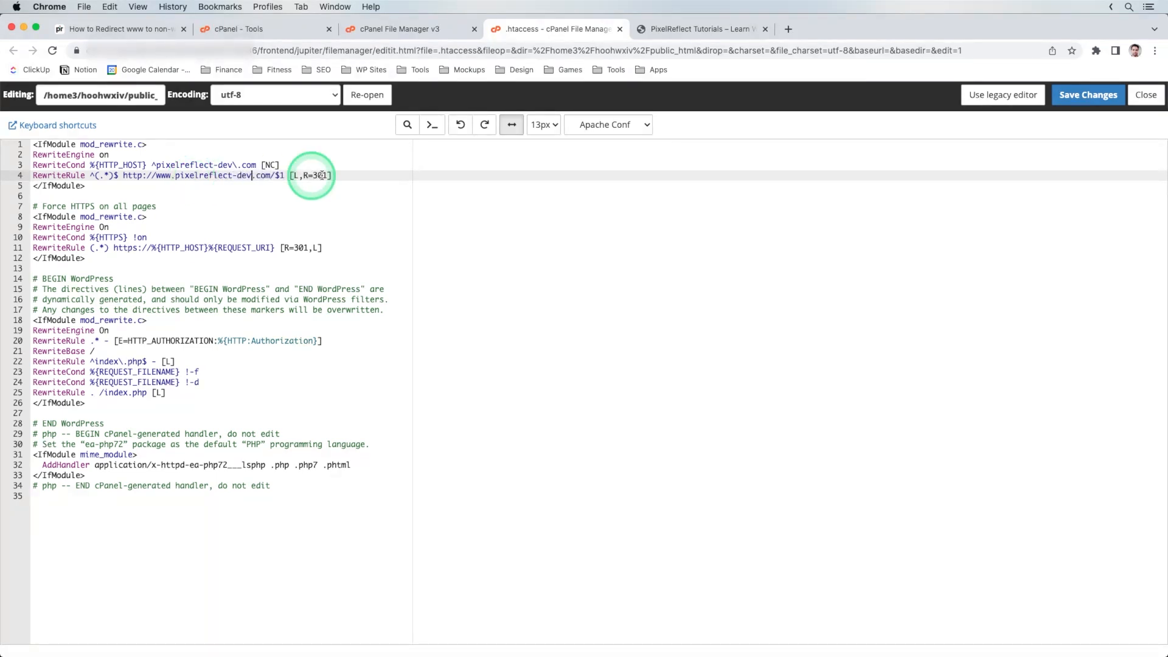
# Step: Save the edited .htaccess, confirm the overwrite, and close the editor to return to the site
pyautogui.click(1086, 95)
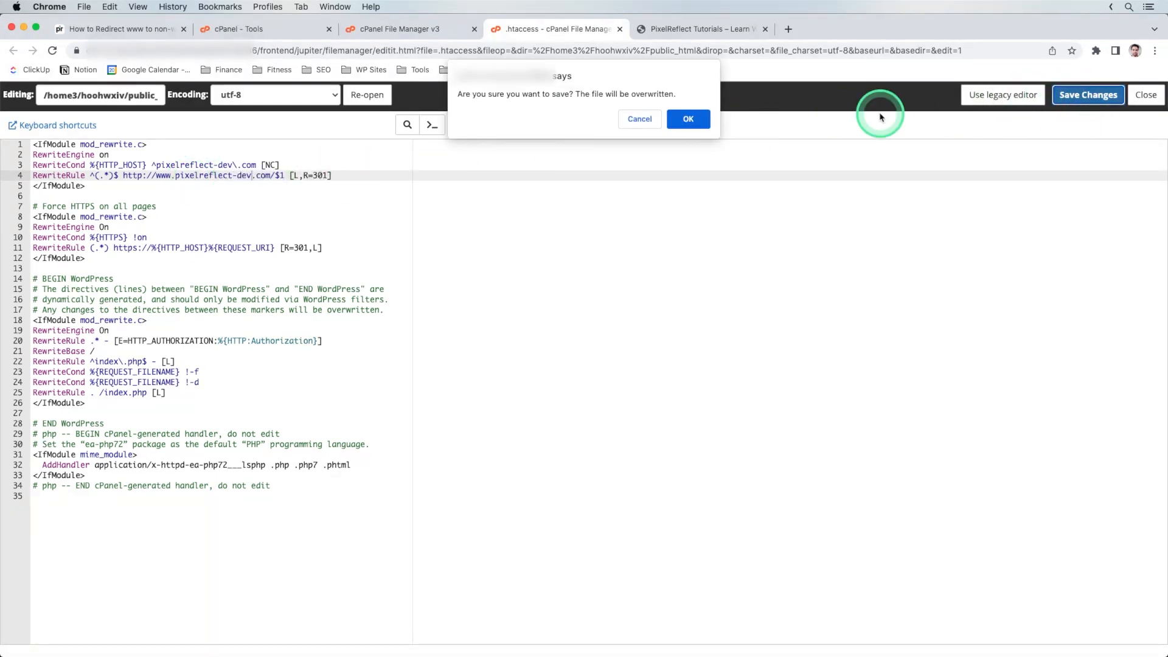
pyautogui.click(686, 118)
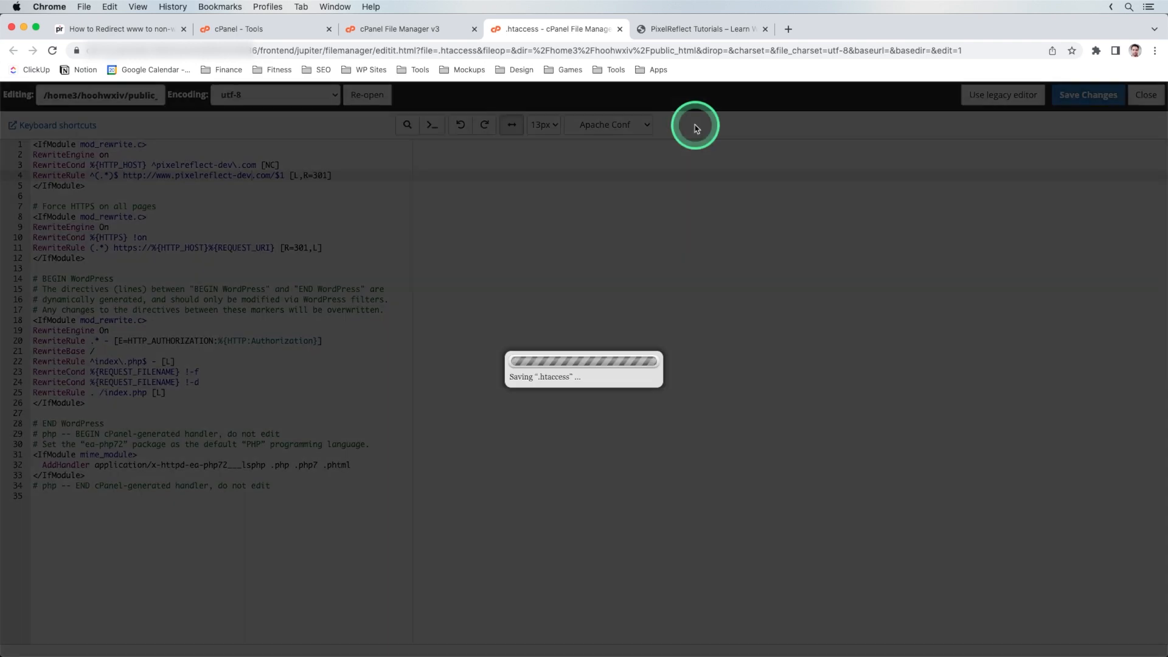
pyautogui.click(1086, 95)
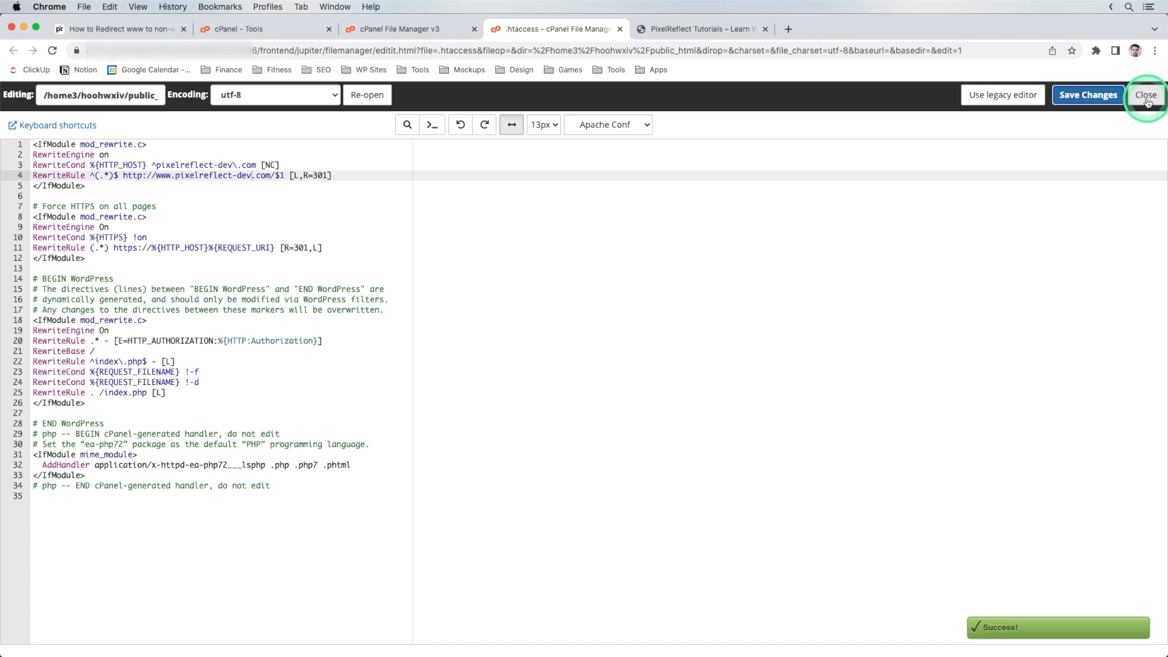
pyautogui.click(1145, 95)
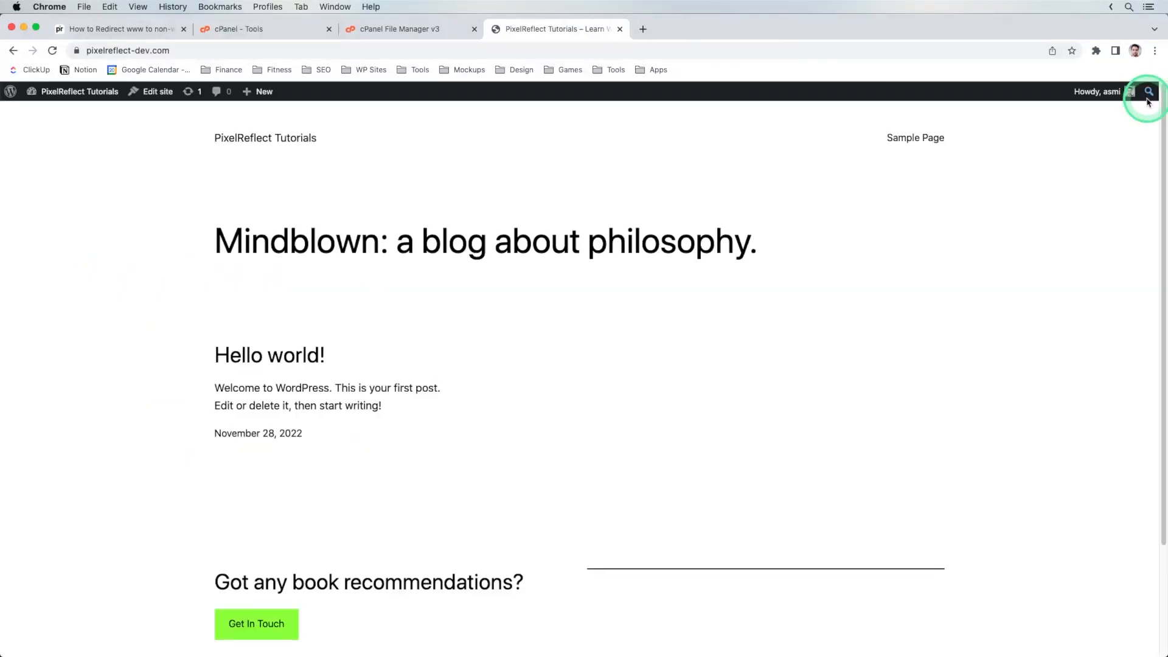